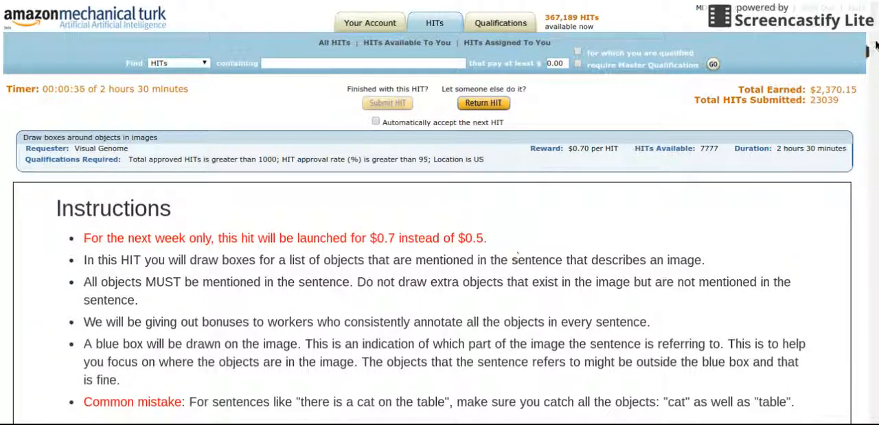
Scroll past the instructions to image 1 of 25, 'an Apple MacBook computer', and focus the object field.
scroll("down", 3)
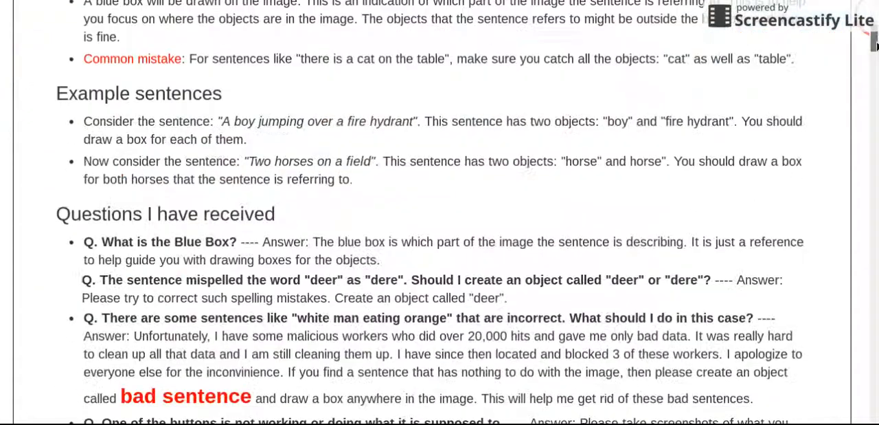
scroll("down", 3)
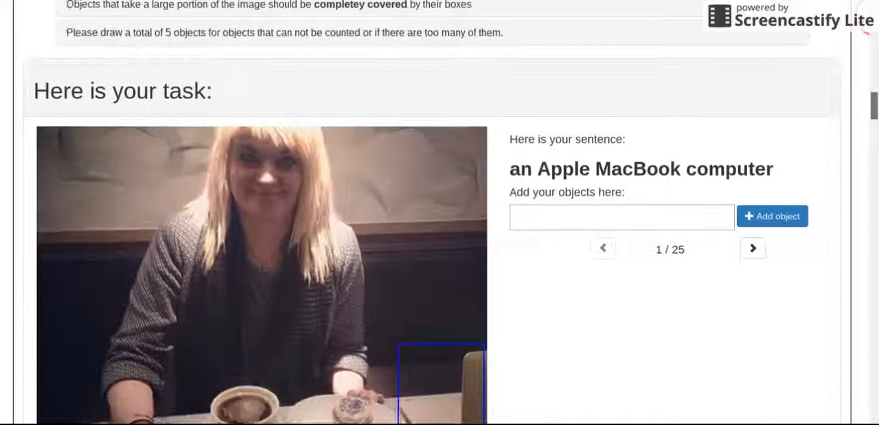
scroll("down", 3)
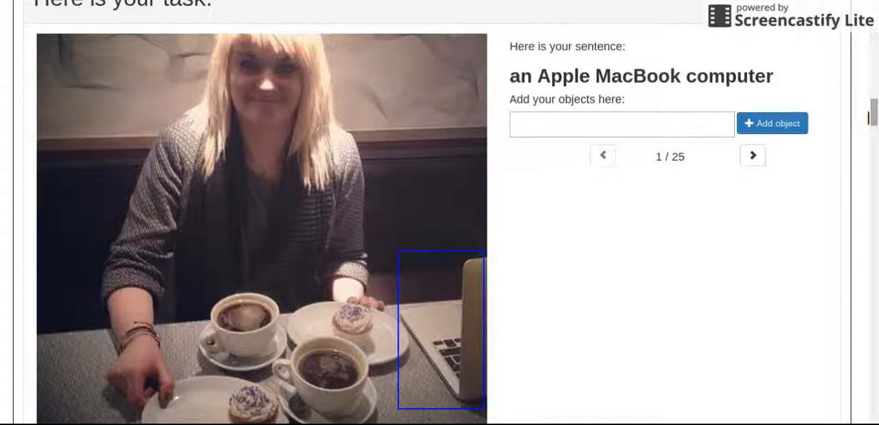
mouse_move(668, 134)
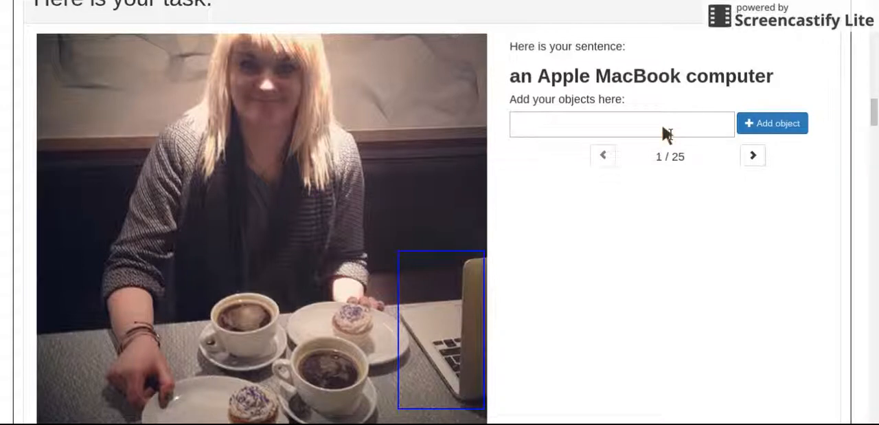
left_click(621, 124)
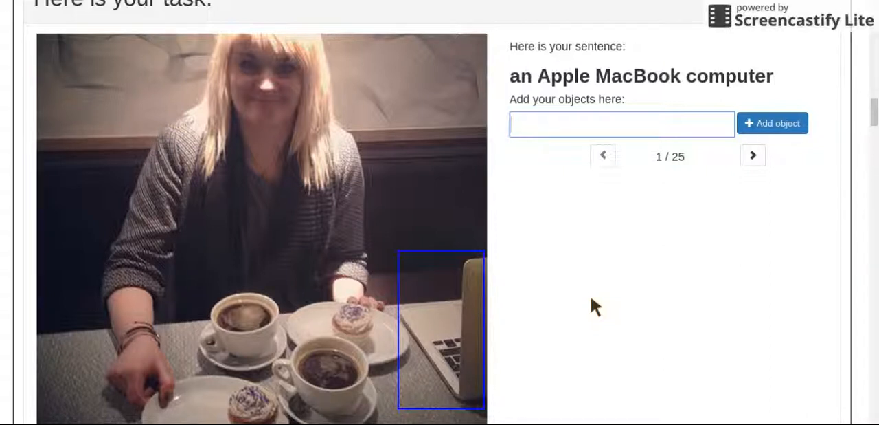
Add 'computer', box the laptop at the bottom right, save it and advance to image 2.
type("computer")
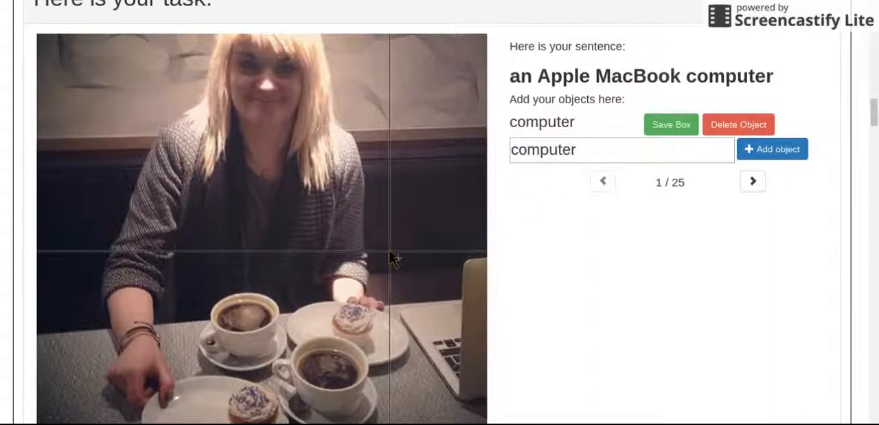
left_click_drag(393, 257, 478, 392)
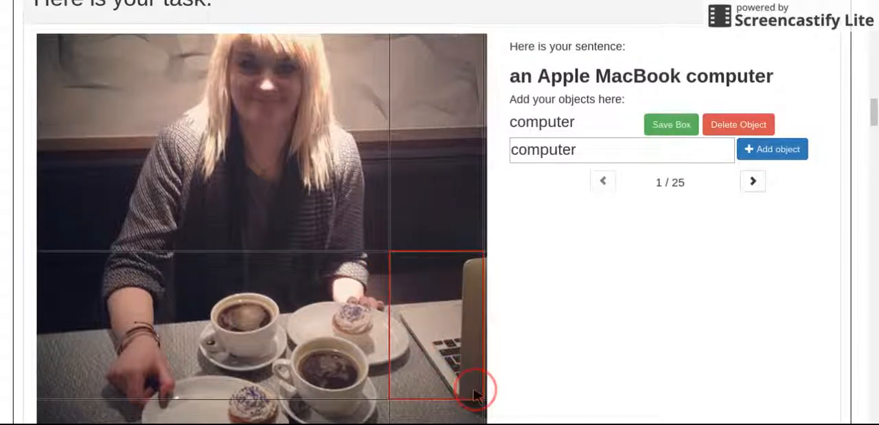
left_click_drag(474, 392, 484, 406)
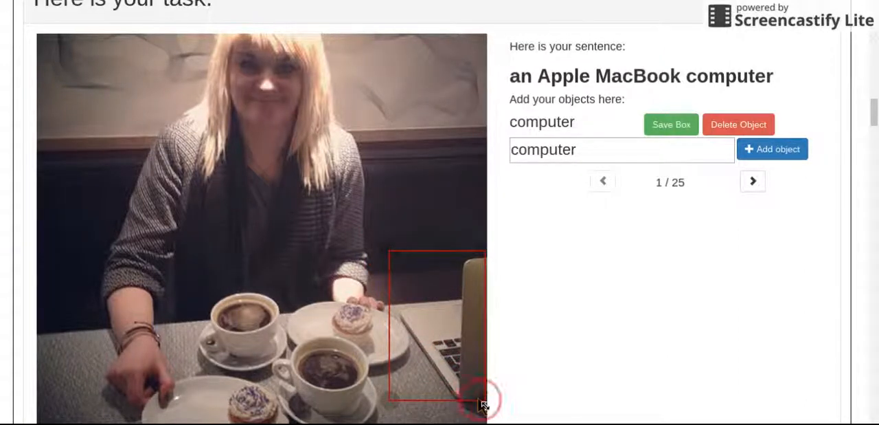
left_click_drag(484, 404, 481, 259)
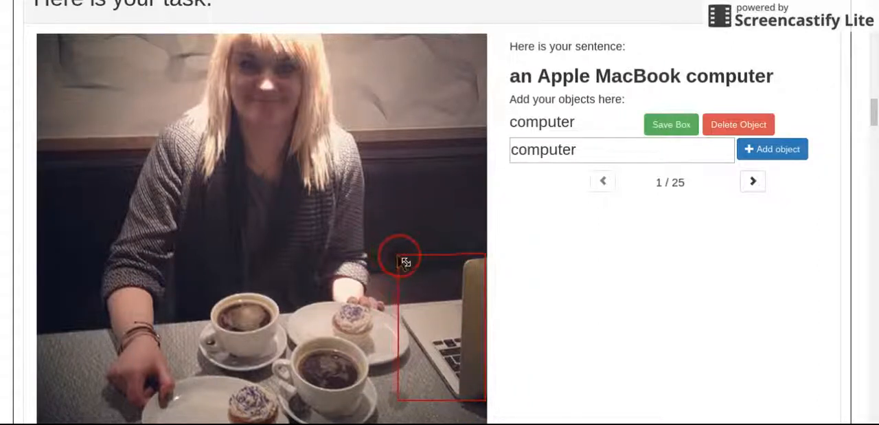
left_click(670, 124)
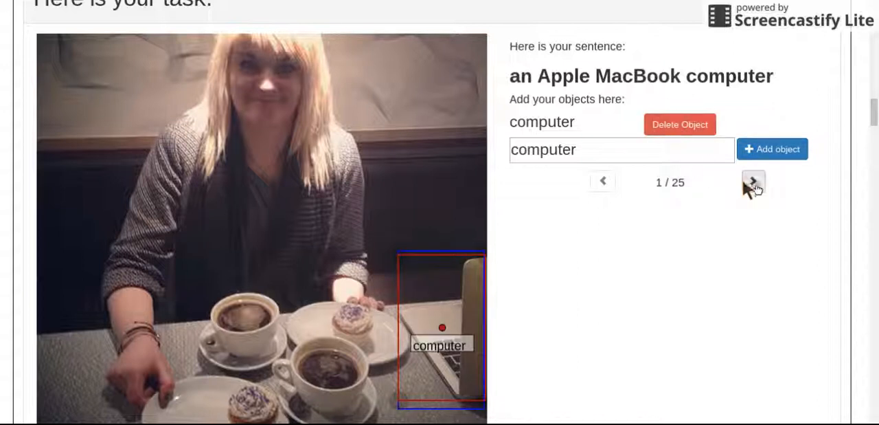
left_click(753, 181)
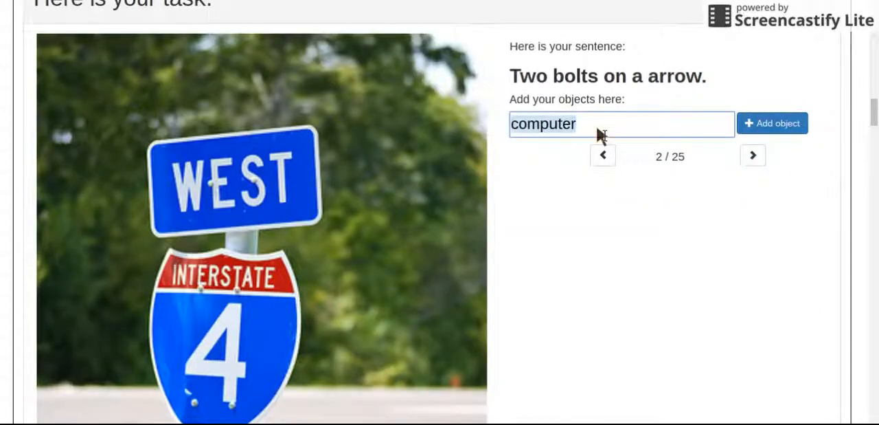
Add two 'bolts' objects and an 'arrow' object for the road-sign image.
scroll("down", 3)
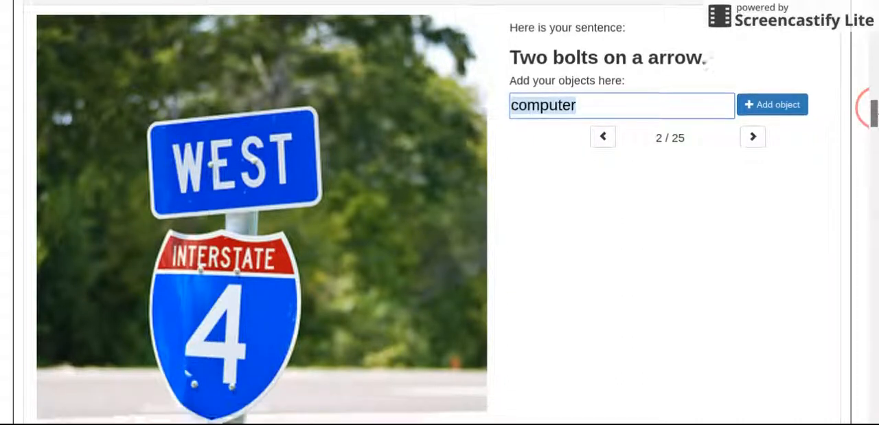
scroll("down", 3)
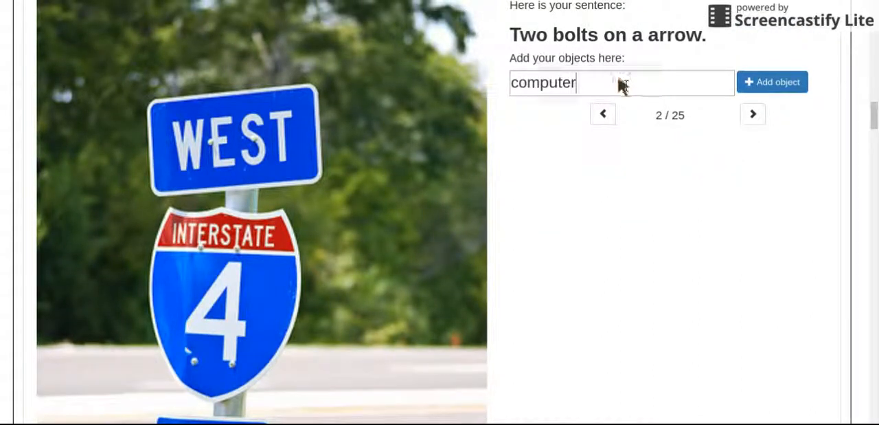
type("bolts")
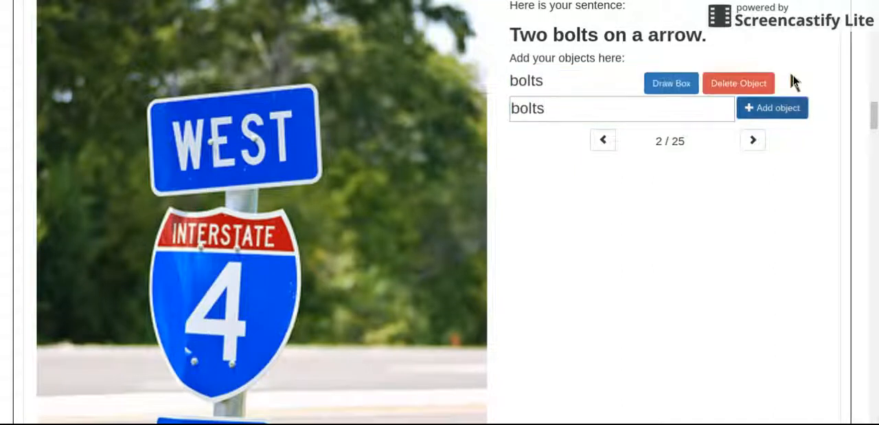
left_click(772, 107)
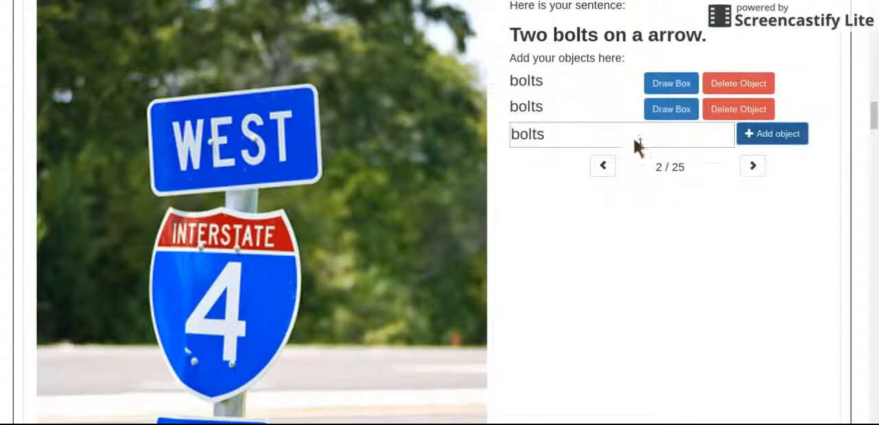
type("arr")
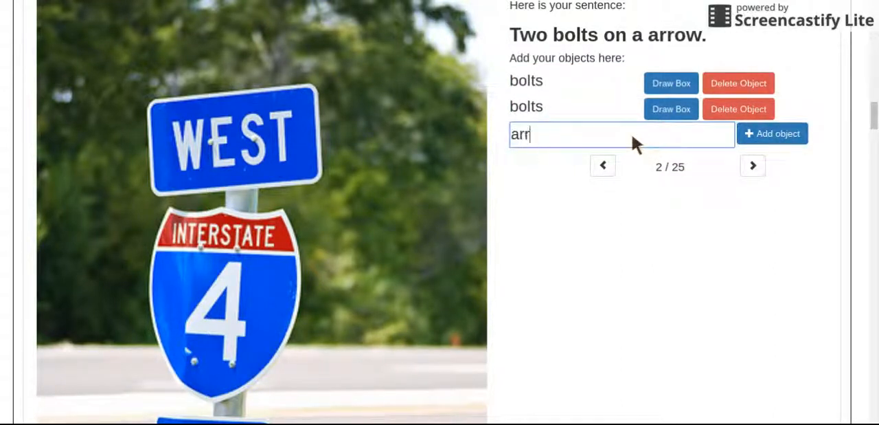
left_click(772, 133)
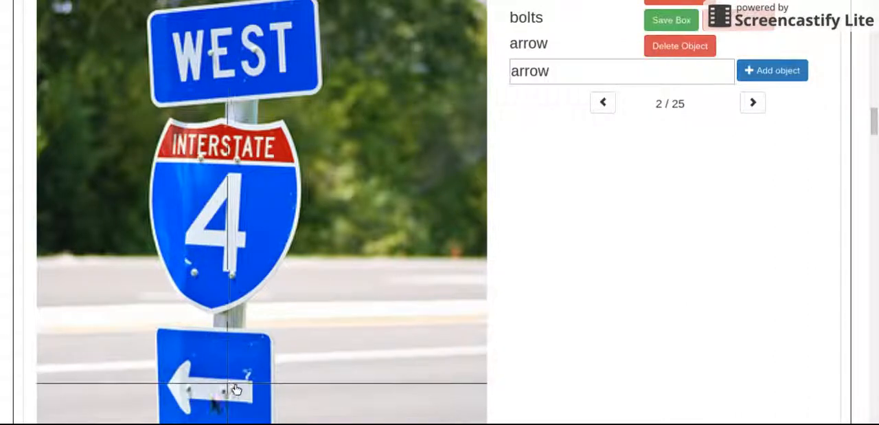
Box a bolt and the arrow sign at the bottom of the image and save the boxes.
left_click(227, 392)
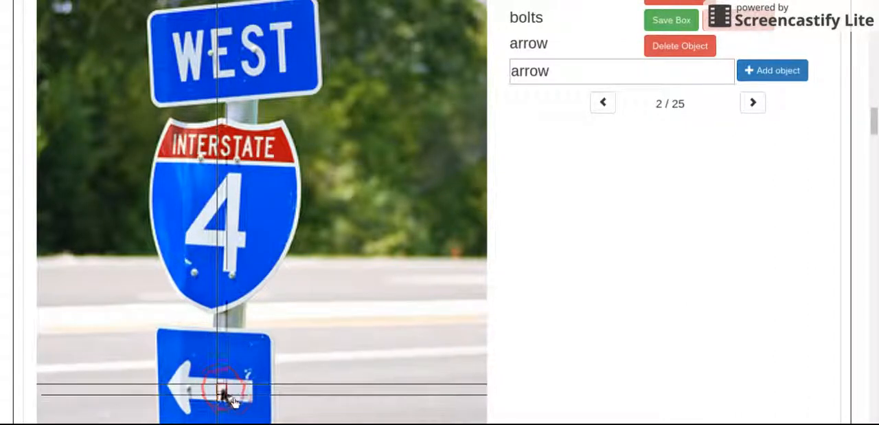
left_click(671, 19)
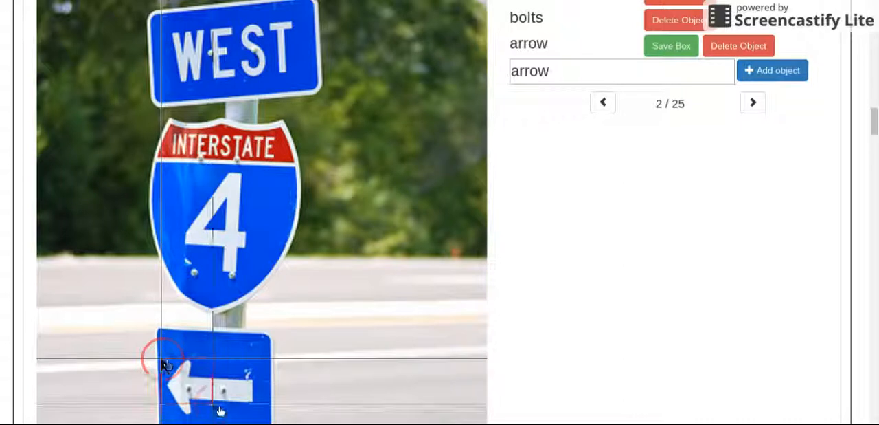
left_click_drag(168, 360, 263, 415)
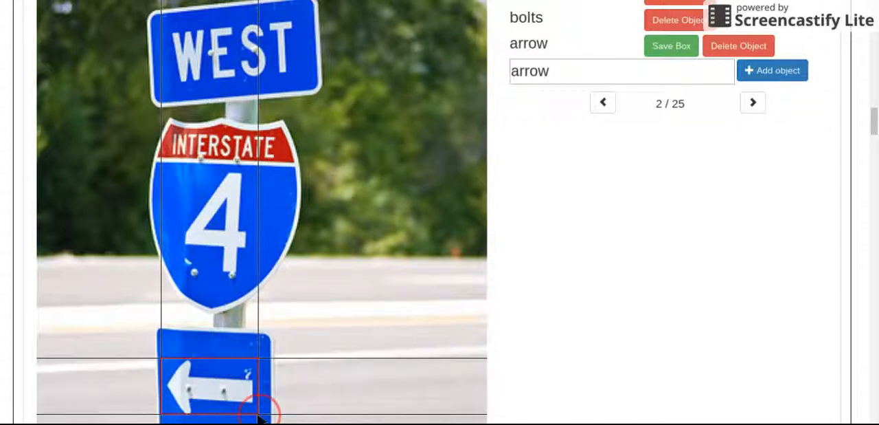
left_click(671, 46)
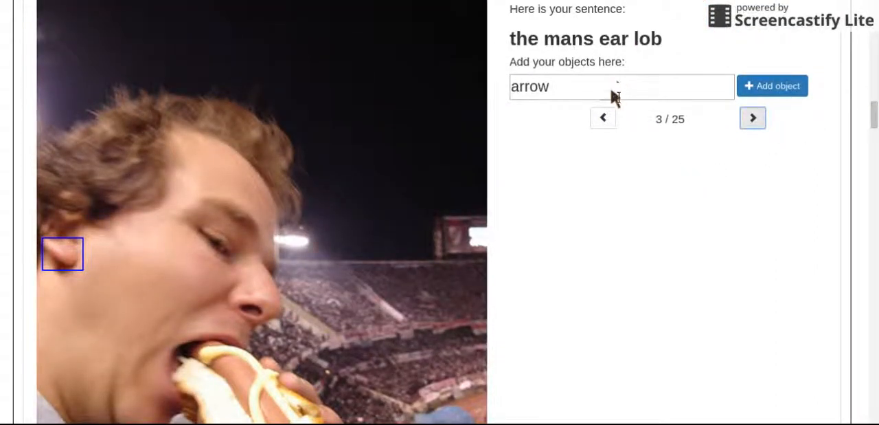
Add 'man', 'ear' and 'lob' as objects for the third image.
type("man")
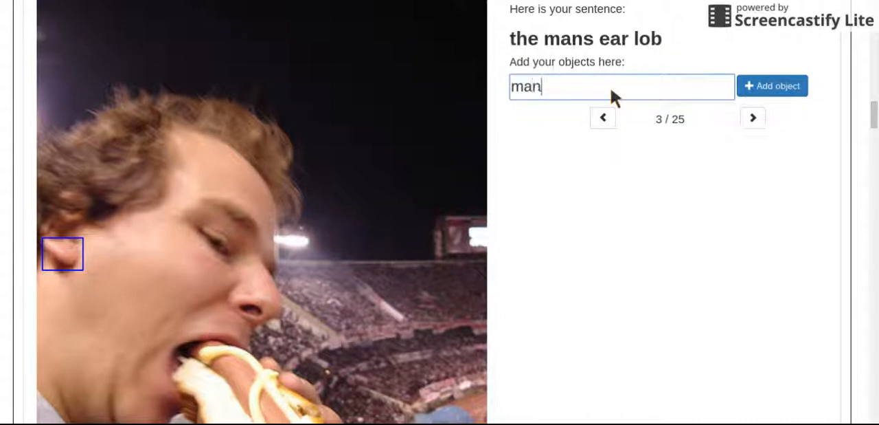
left_click(772, 86)
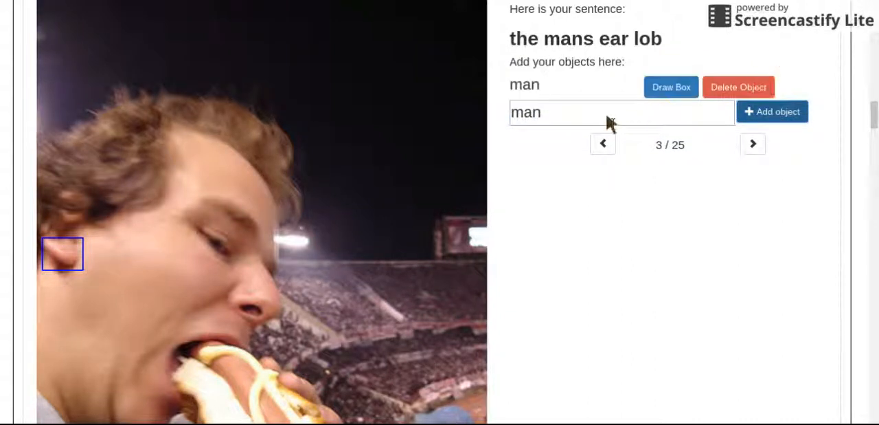
type("ear")
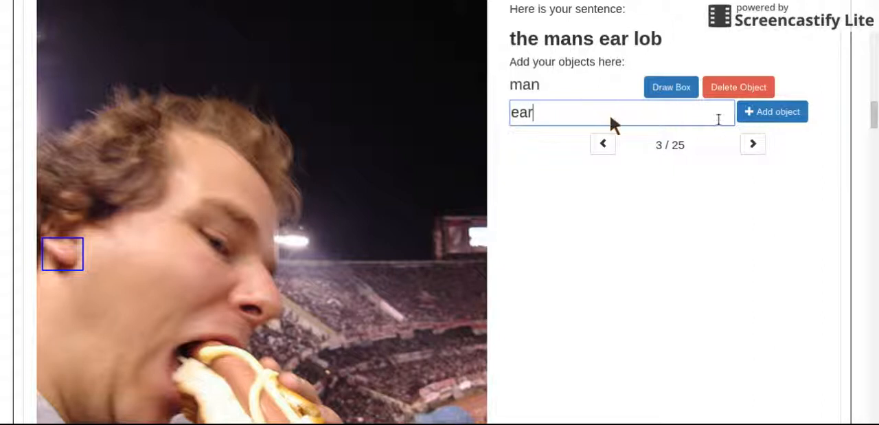
left_click(773, 111)
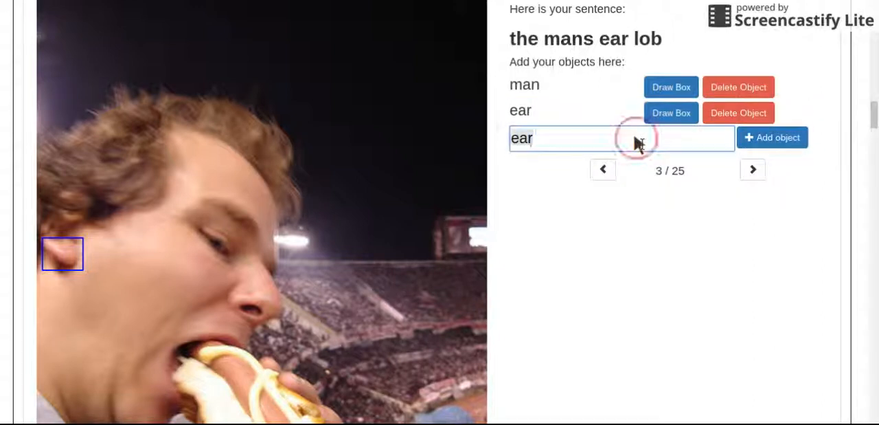
type("lob")
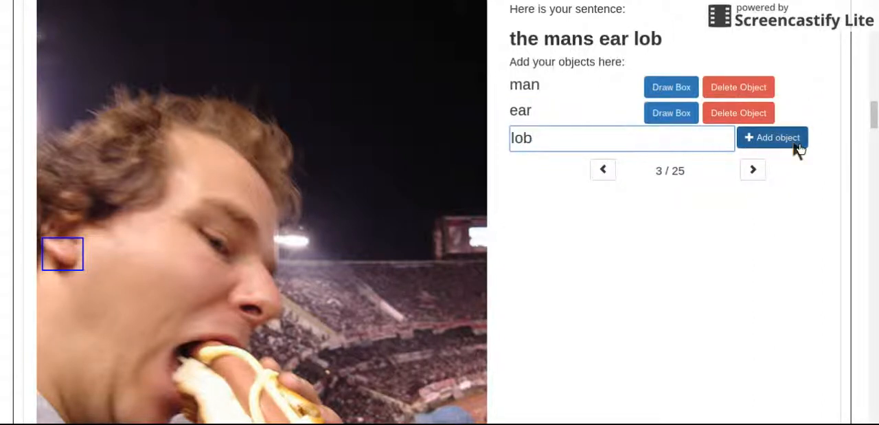
left_click(772, 137)
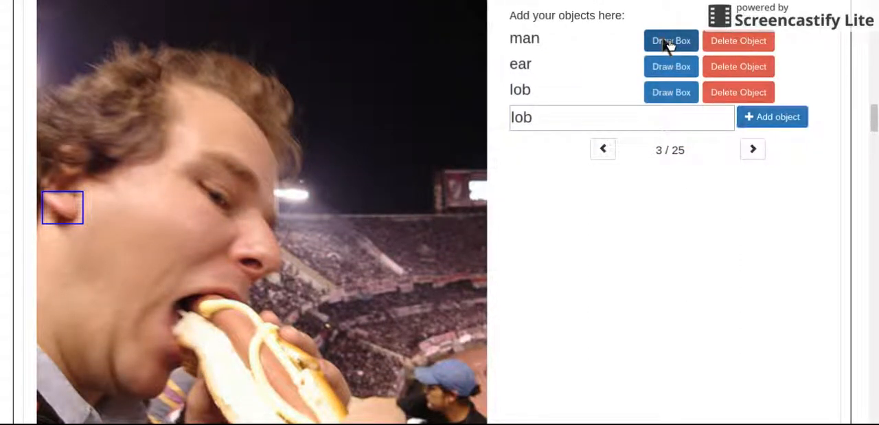
Draw and save boxes for man, ear and lob, then advance to image 4.
left_click(670, 41)
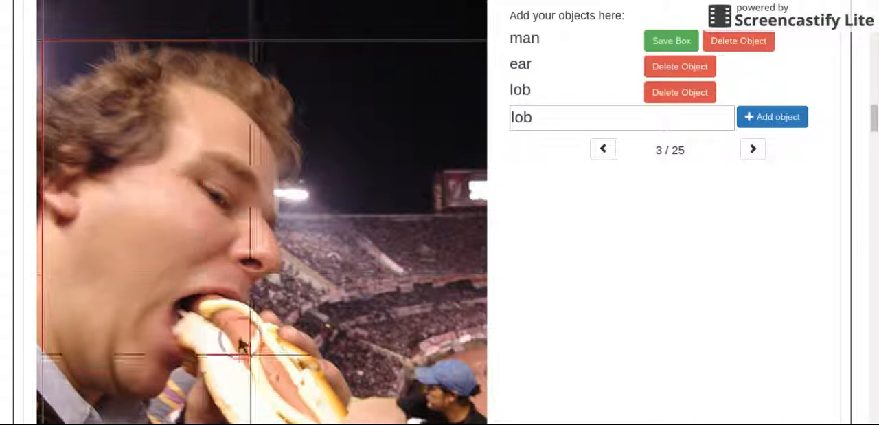
scroll("down", 3)
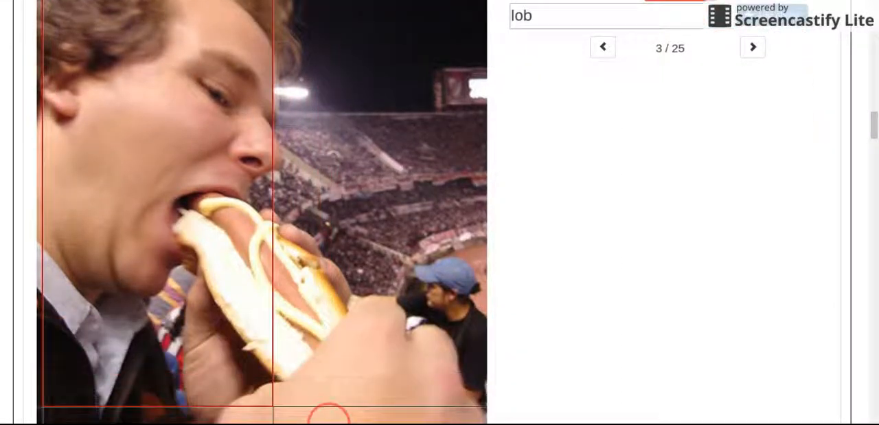
scroll("down", 3)
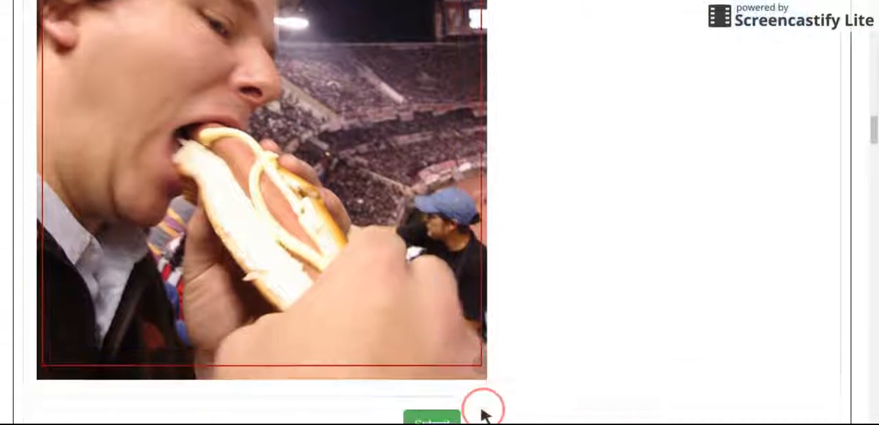
scroll("down", 3)
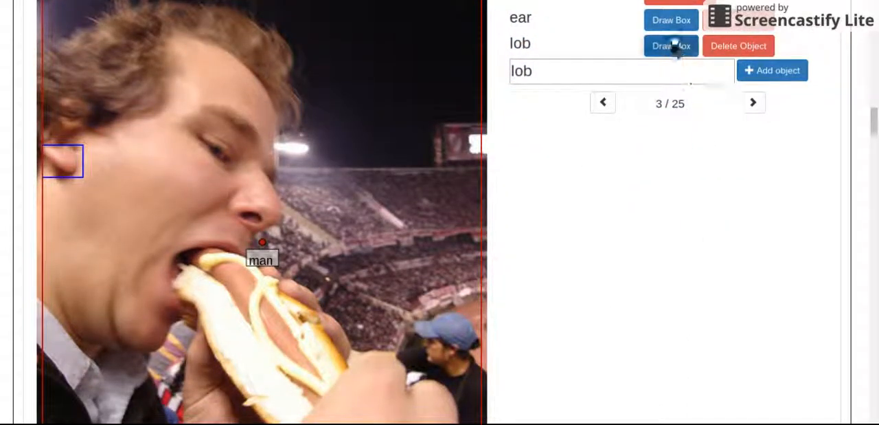
left_click(670, 47)
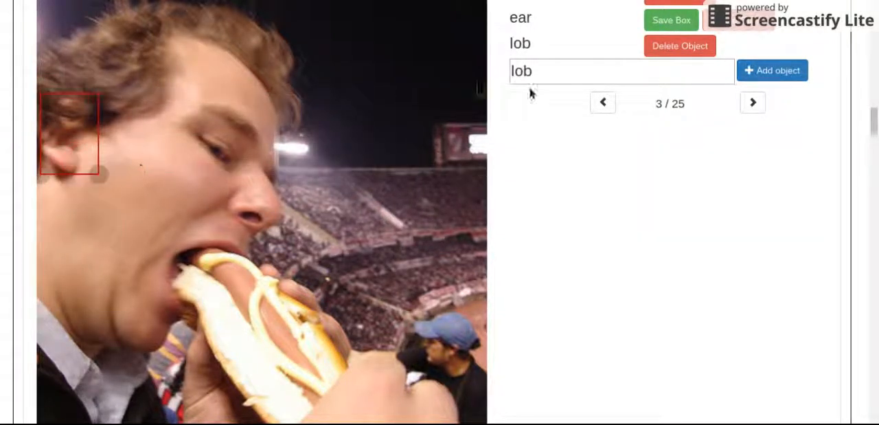
left_click(670, 46)
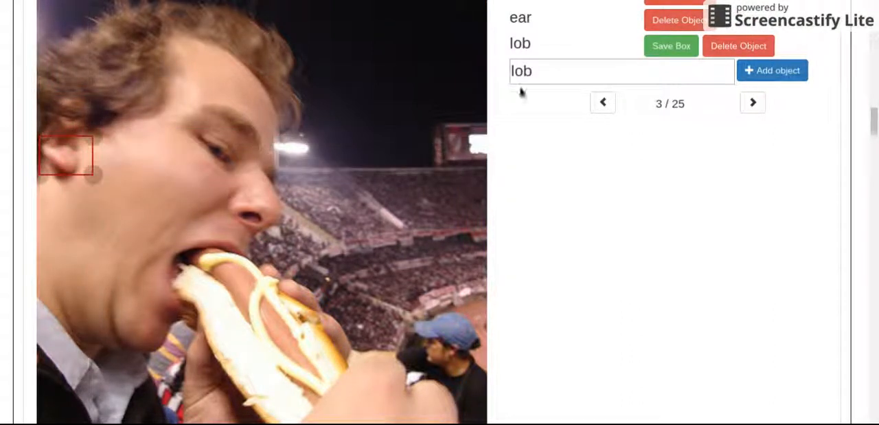
left_click(753, 102)
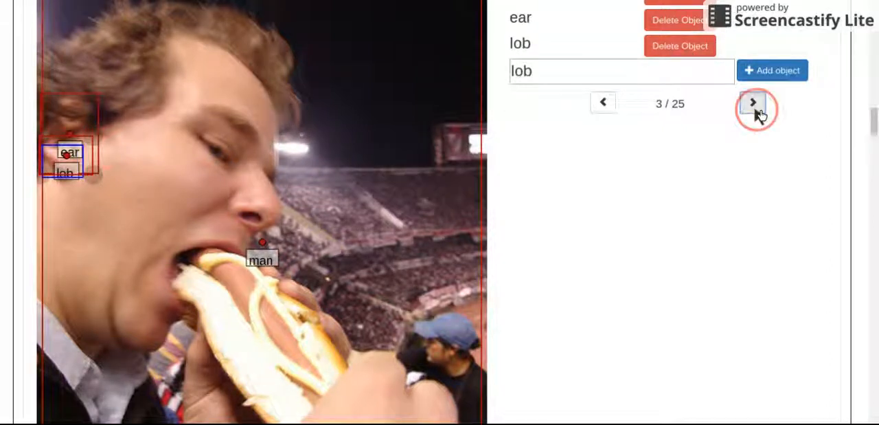
left_click(753, 102)
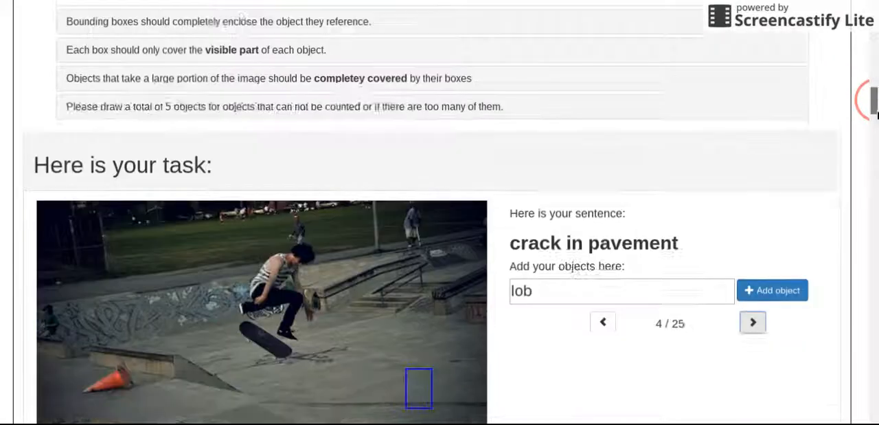
Add 'crack' and 'pavement' and draw a small box around the crack in the lower middle pavement.
scroll("down", 3)
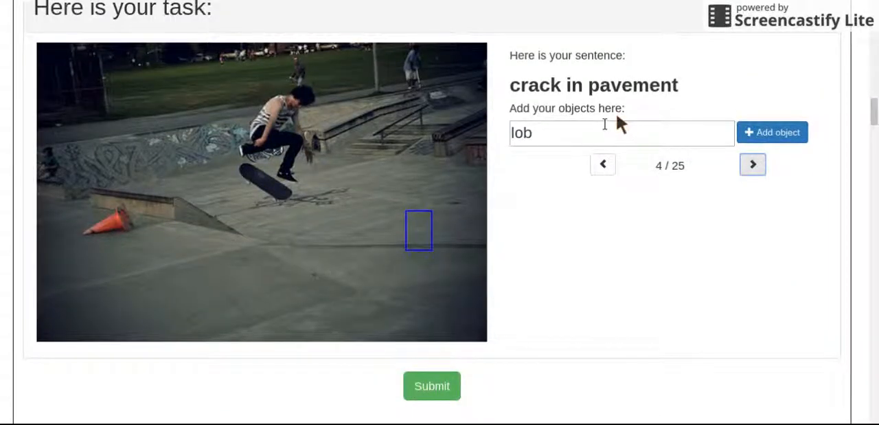
type("crack")
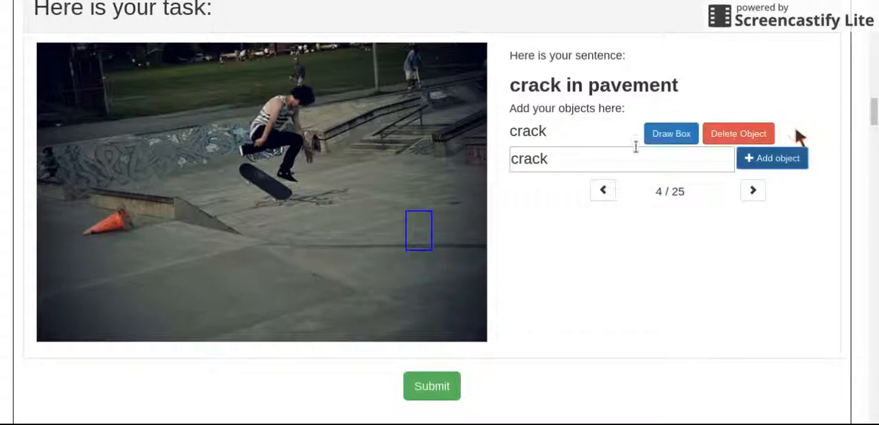
type("pavement")
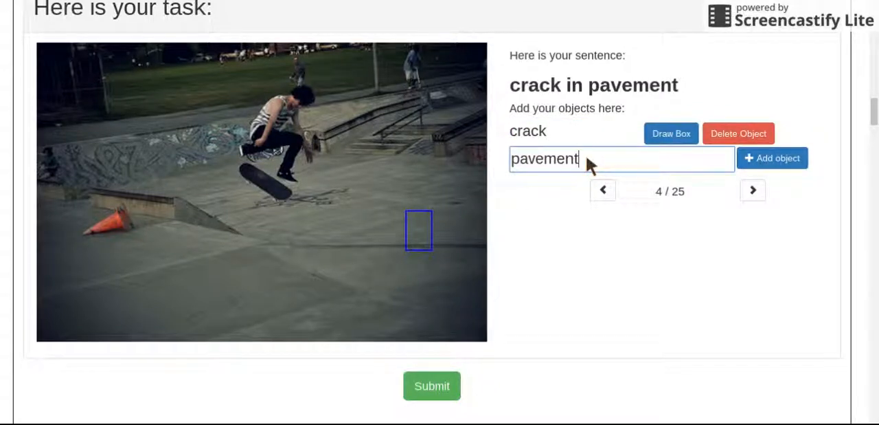
left_click(772, 157)
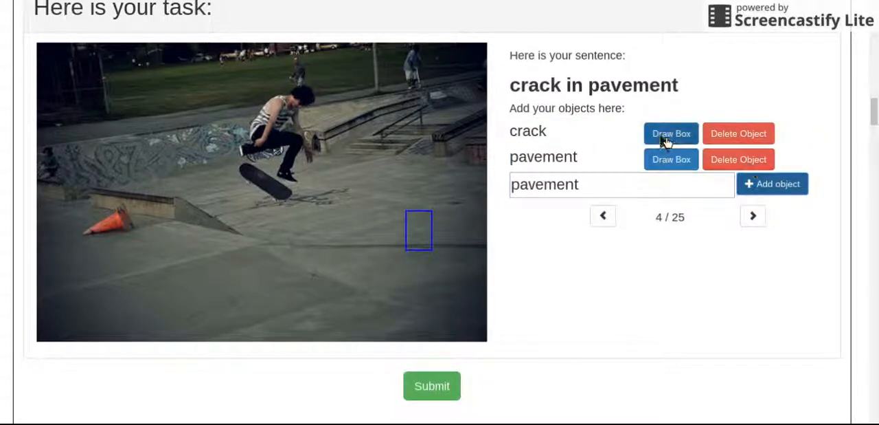
left_click(670, 133)
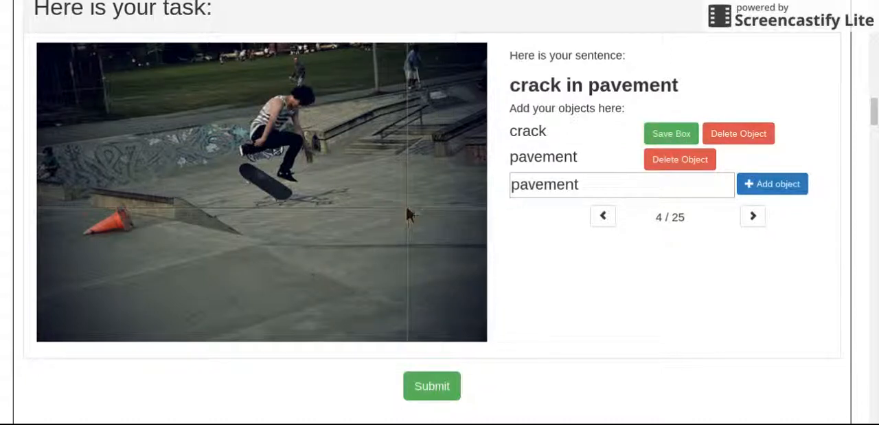
left_click_drag(426, 206, 440, 254)
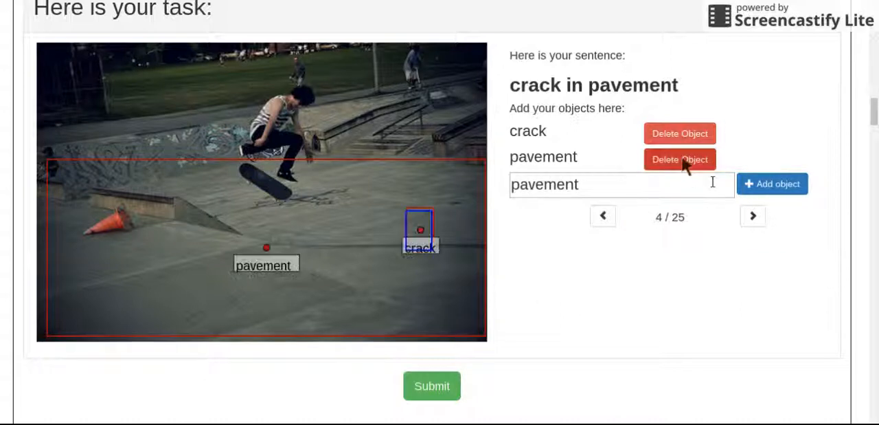
On image 5, add 'shelf', box the shelf at the photo's top left and save it.
left_click(753, 216)
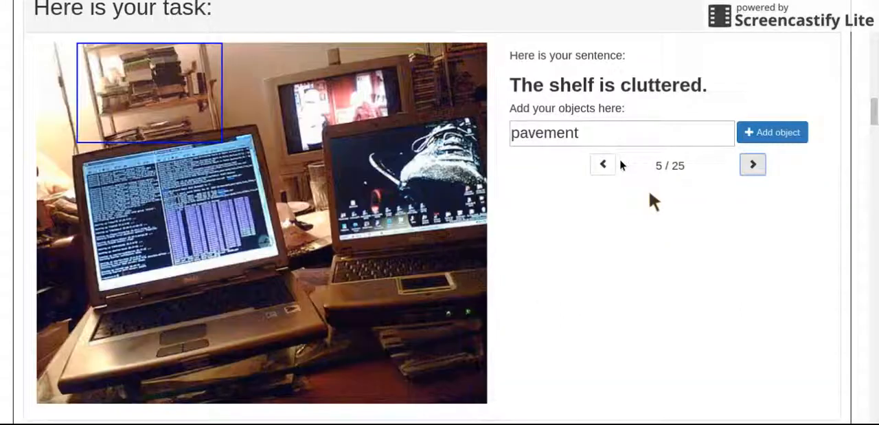
type("shelf")
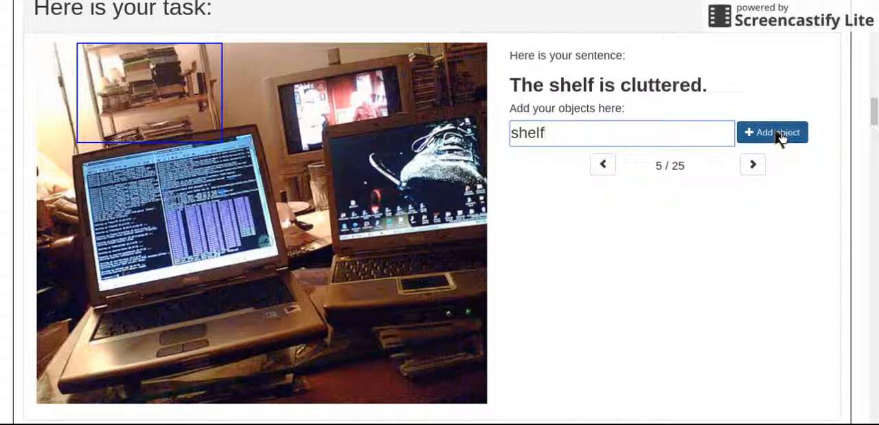
left_click(772, 132)
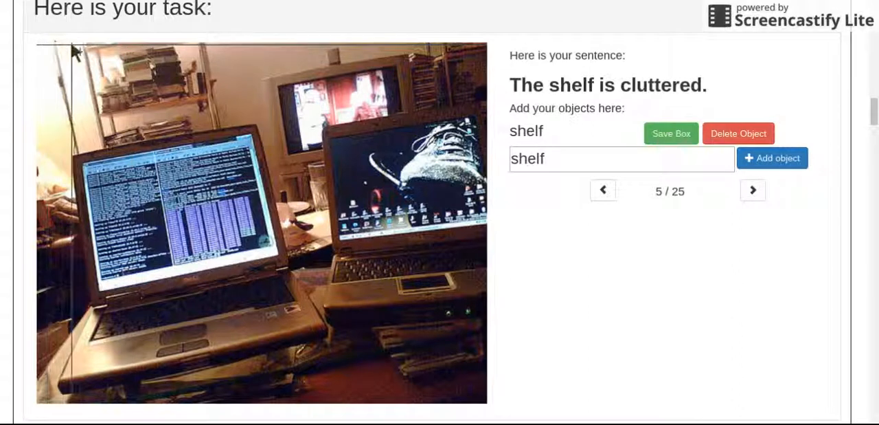
left_click_drag(76, 48, 236, 147)
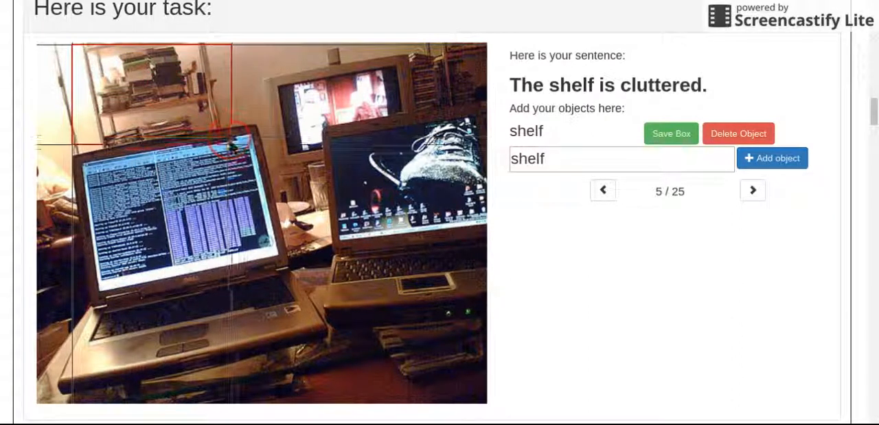
left_click(671, 133)
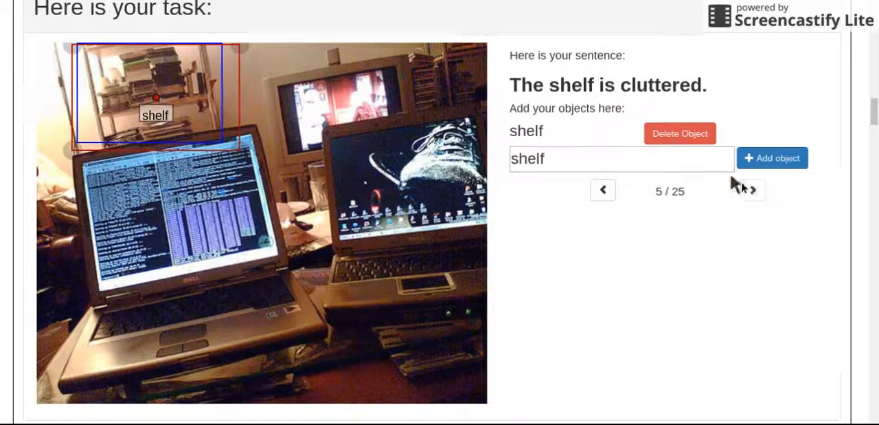
On image 6, add 'sign' and 'snow', save the sign box and start boxing the snowy ground.
left_click(750, 190)
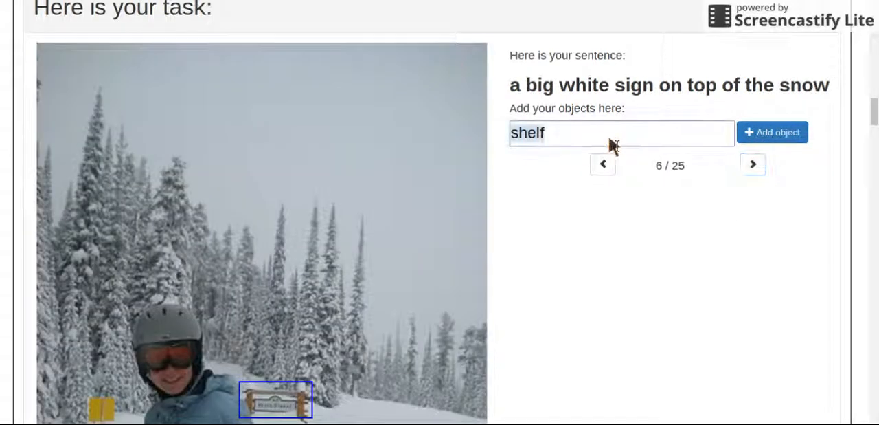
type("sign")
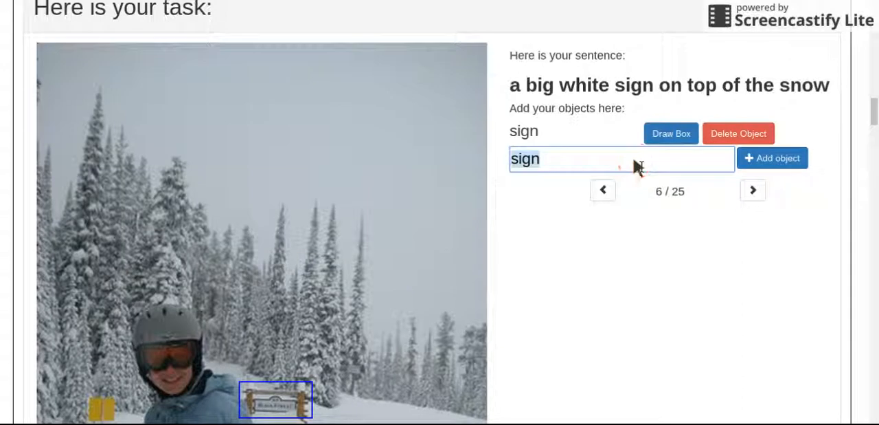
type("snow")
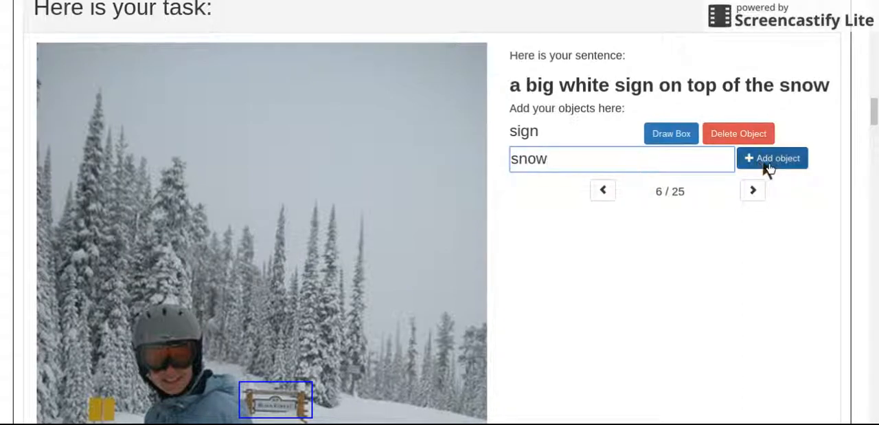
left_click(772, 156)
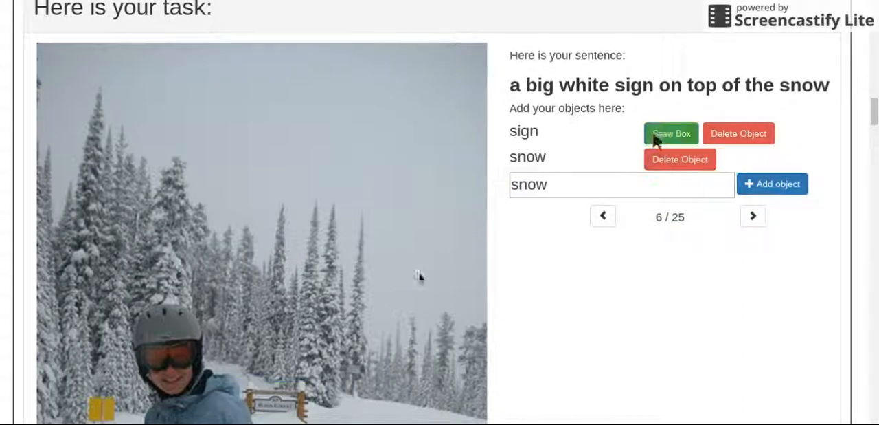
left_click(250, 385)
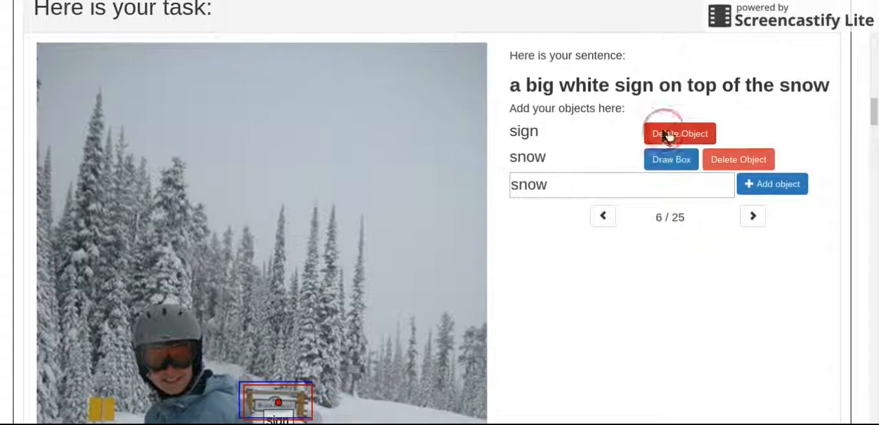
left_click(670, 159)
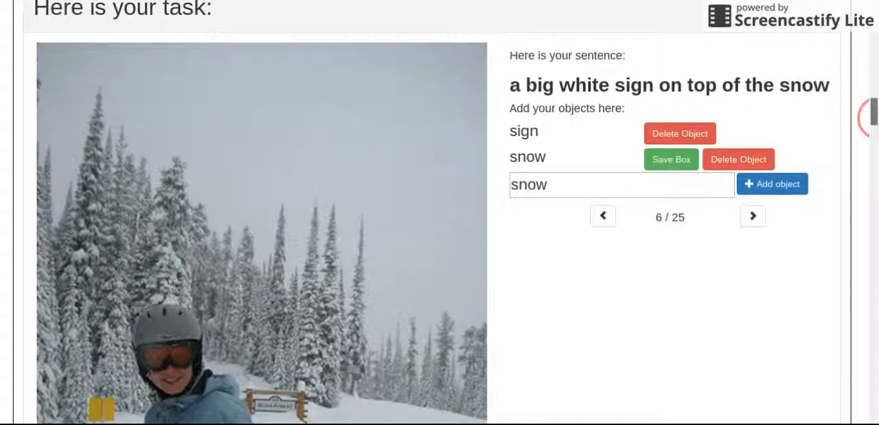
scroll("down", 3)
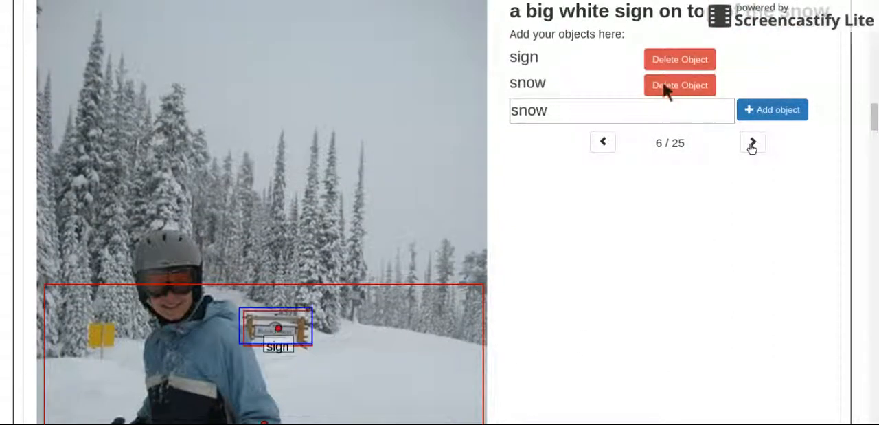
On image 7, add 'helmet', 'head' and 'skier' and draw boxes on the skier's helmet, head and body.
left_click(753, 143)
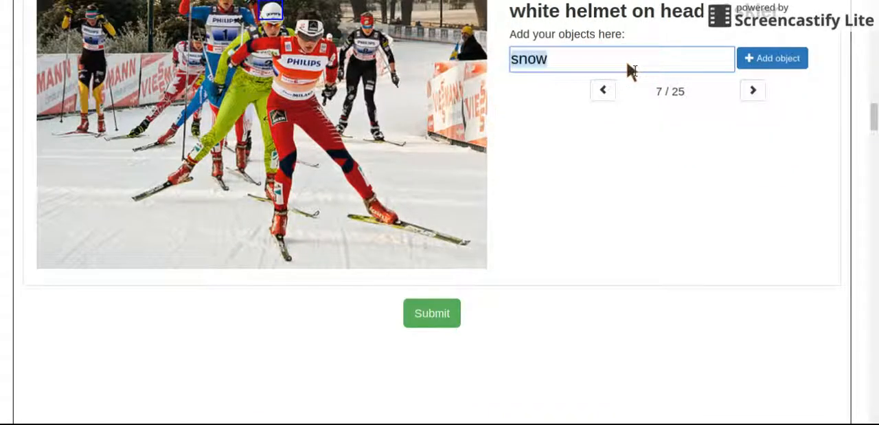
type("helmet")
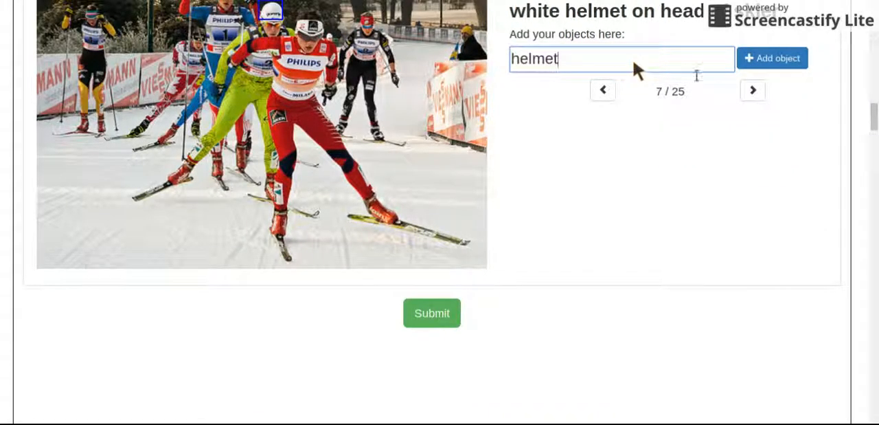
left_click(772, 58)
type("ski")
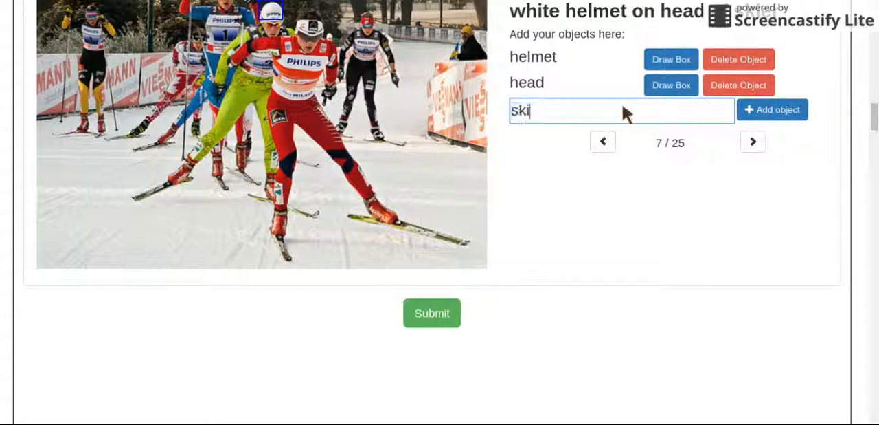
left_click(772, 110)
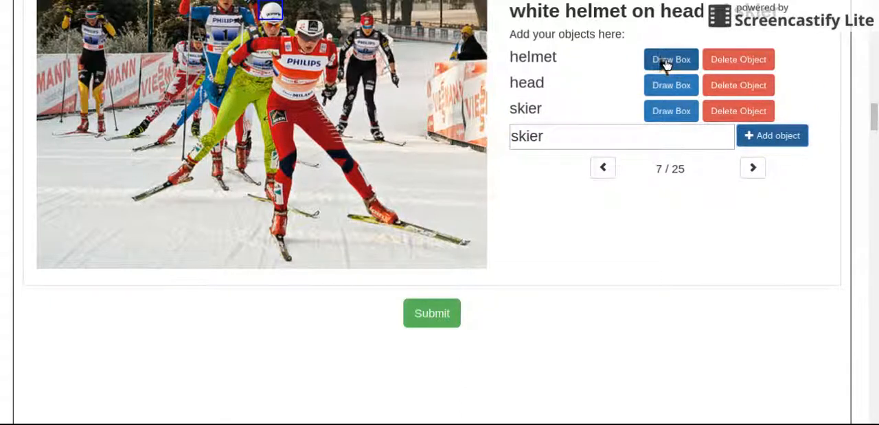
left_click(671, 59)
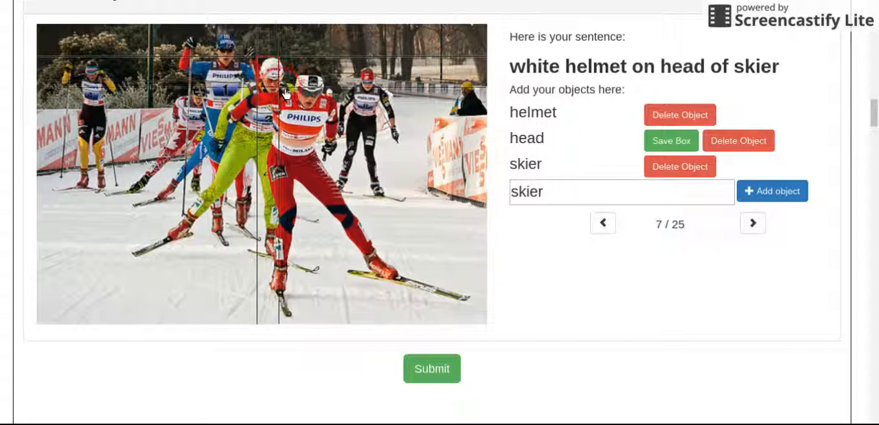
left_click(670, 140)
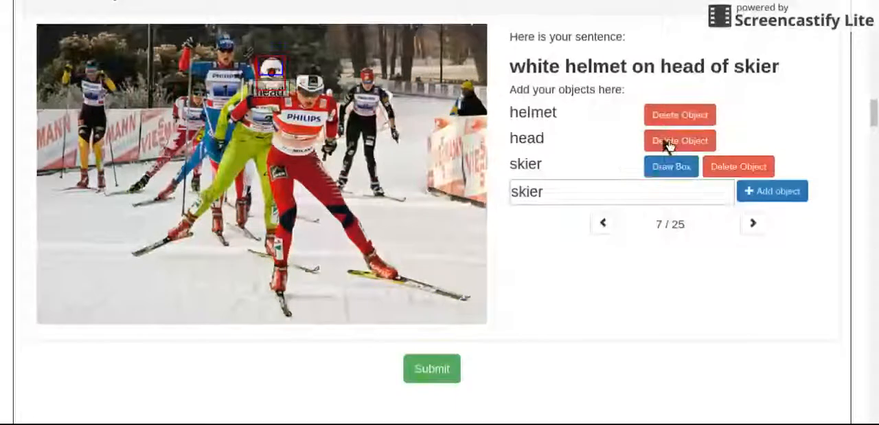
left_click(671, 166)
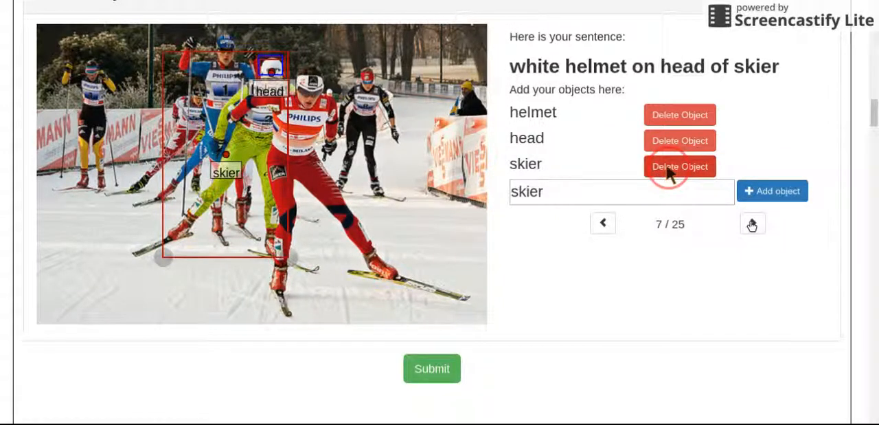
On image 8, add the 'leaves' objects and a 'ground' object.
left_click(753, 223)
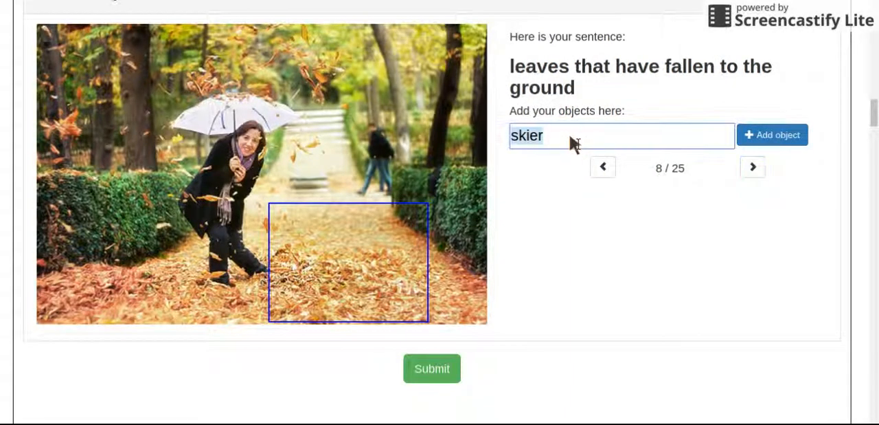
type("leaves")
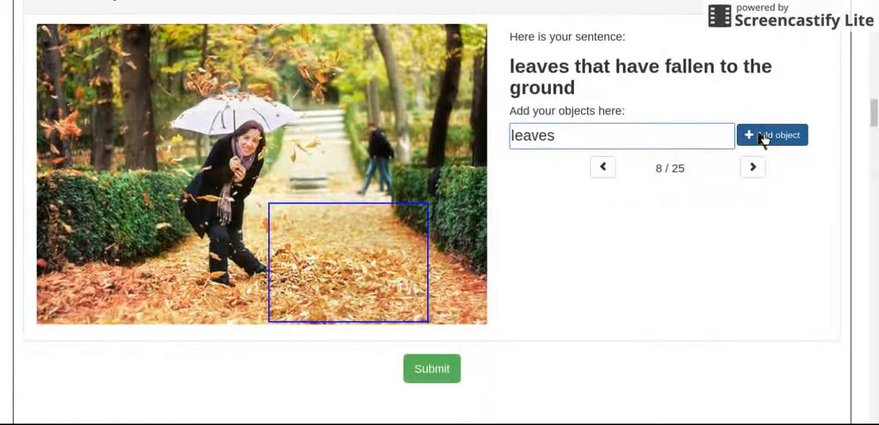
left_click(773, 135)
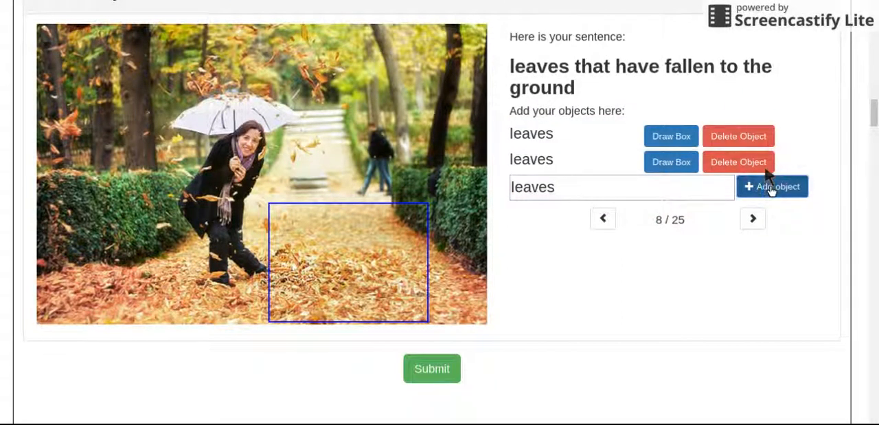
left_click(772, 187)
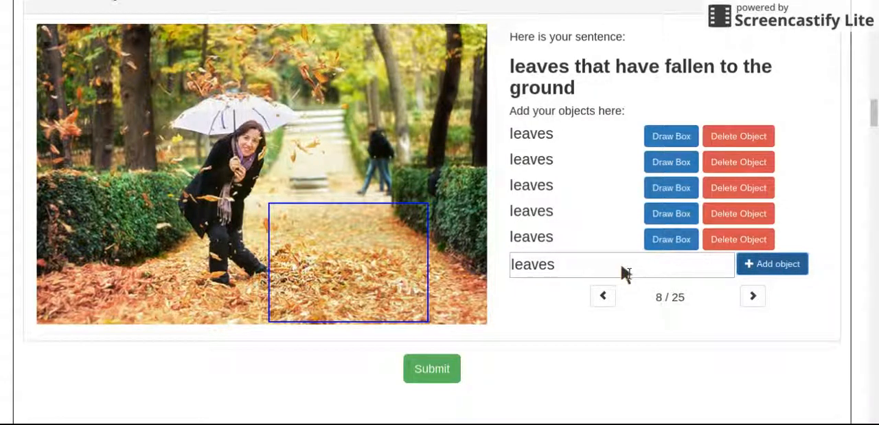
type("ground")
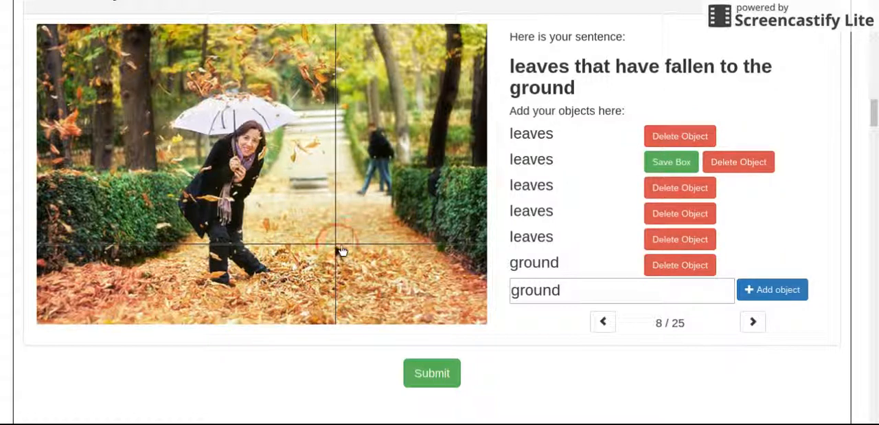
Draw the leaves boxes across the leaf pile, the fifth at its far left.
left_click(671, 162)
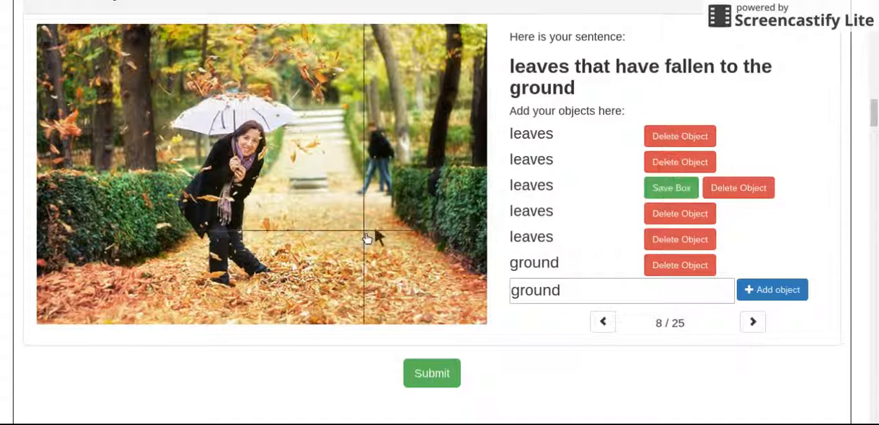
left_click(337, 299)
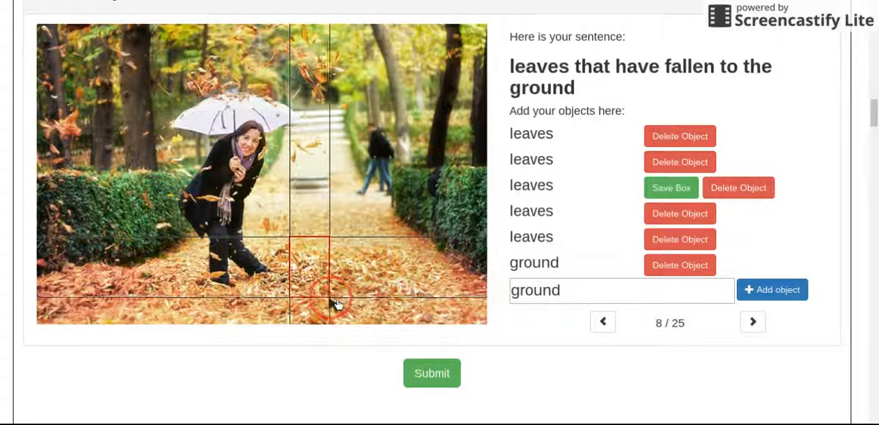
left_click(671, 187)
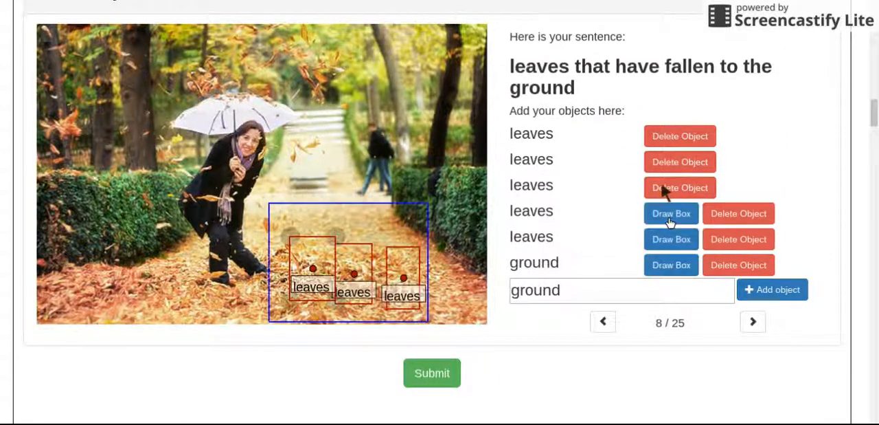
left_click(671, 213)
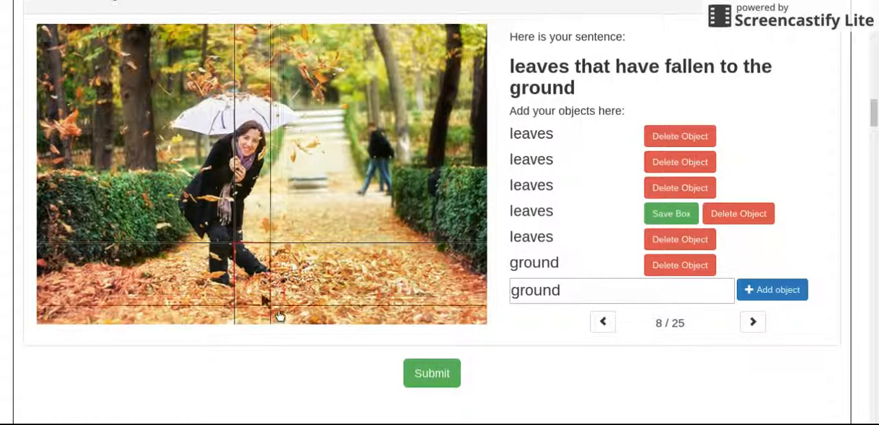
left_click(671, 213)
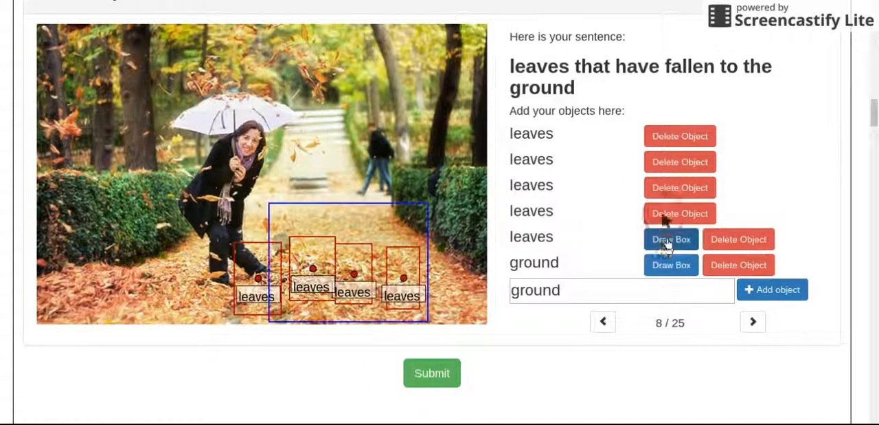
left_click(670, 239)
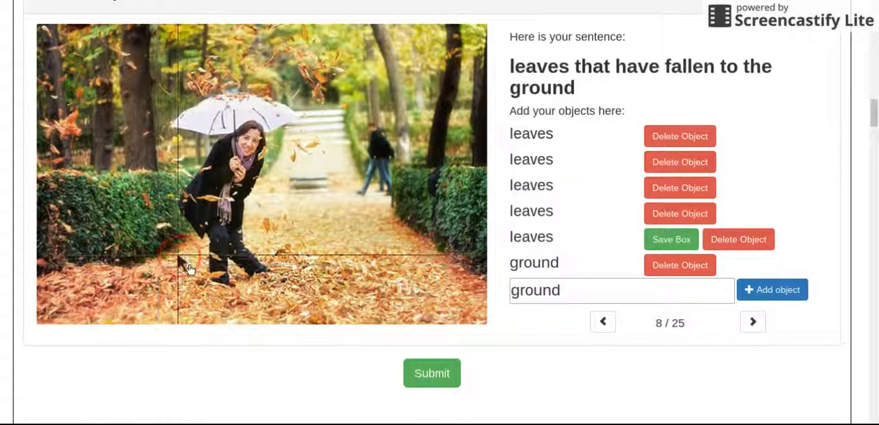
left_click_drag(180, 260, 222, 306)
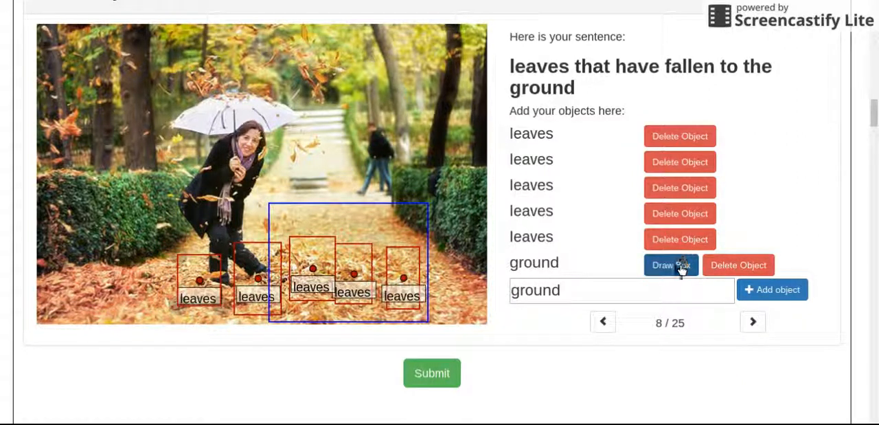
Draw the ground box across the lower half of the photo.
left_click(670, 264)
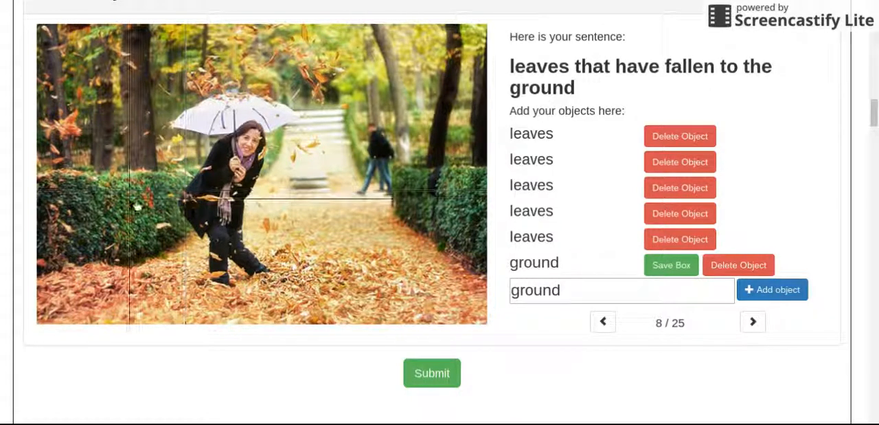
left_click_drag(129, 200, 483, 321)
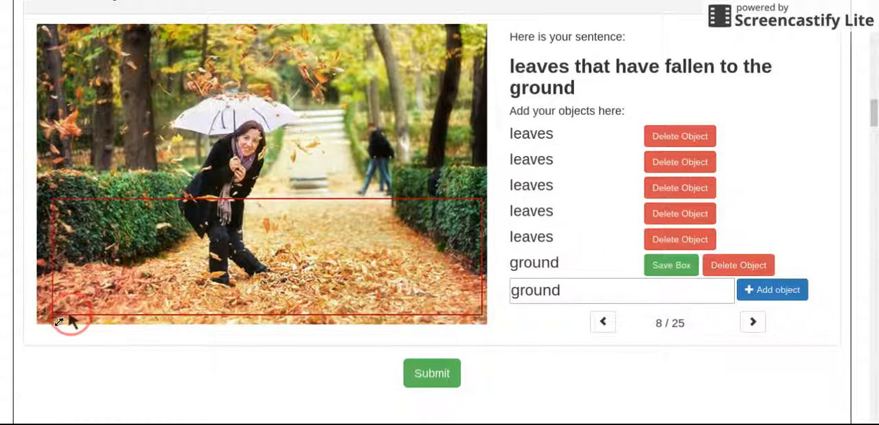
left_click(670, 263)
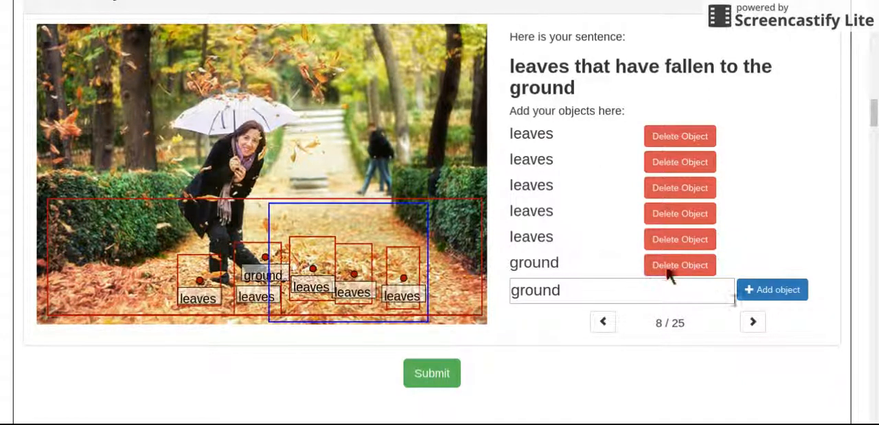
On image 9, draw a box around the boy in the baseball photo and save it.
left_click(753, 322)
type("boy")
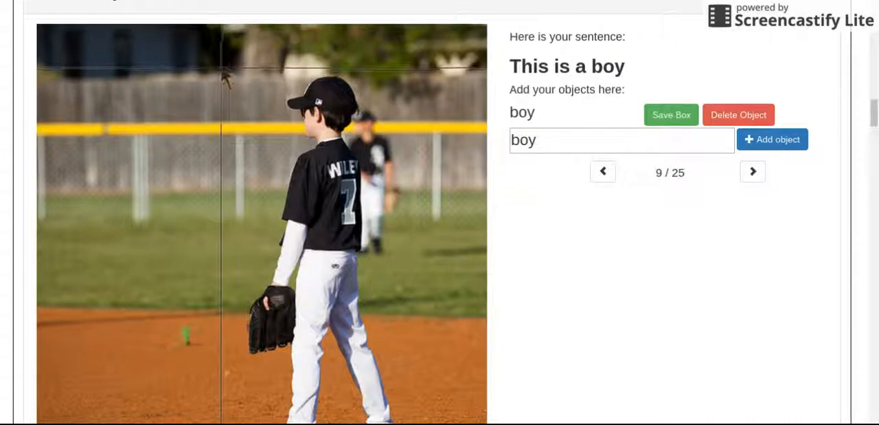
left_click_drag(247, 69, 330, 268)
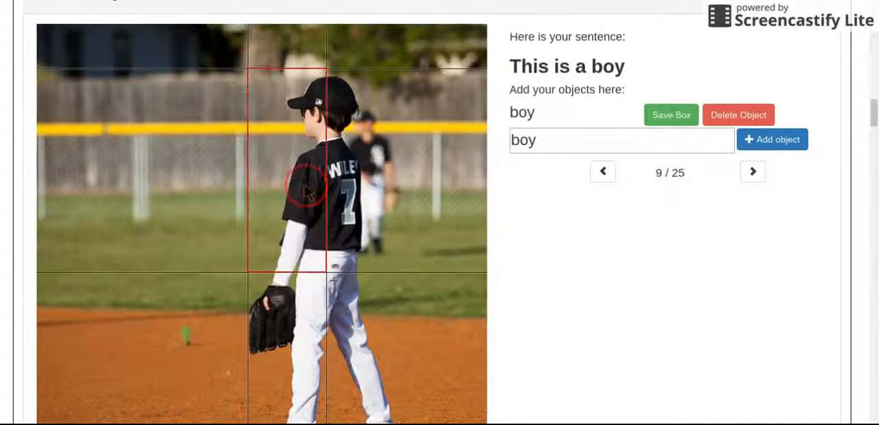
scroll("down", 3)
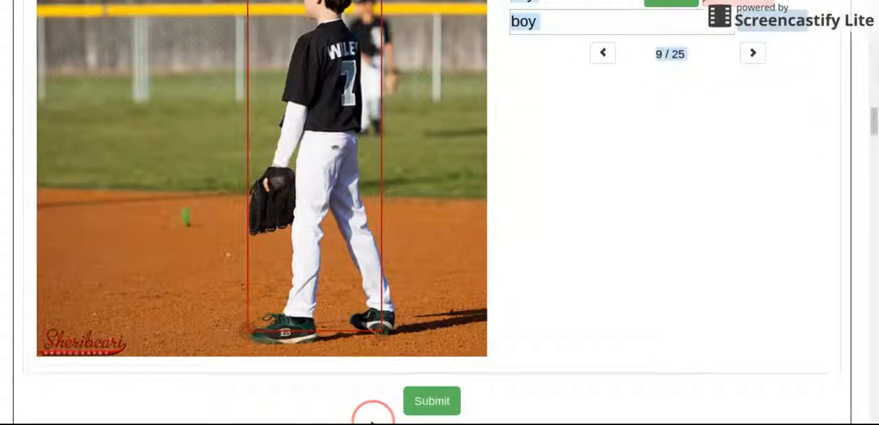
scroll("down", 3)
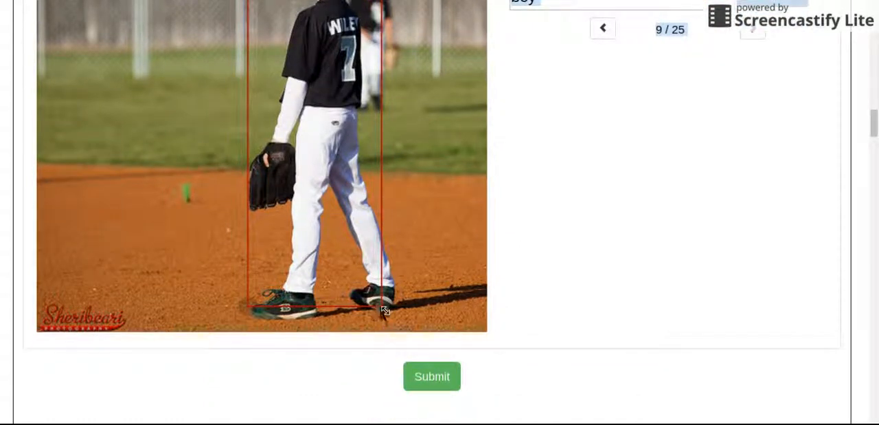
left_click(385, 307)
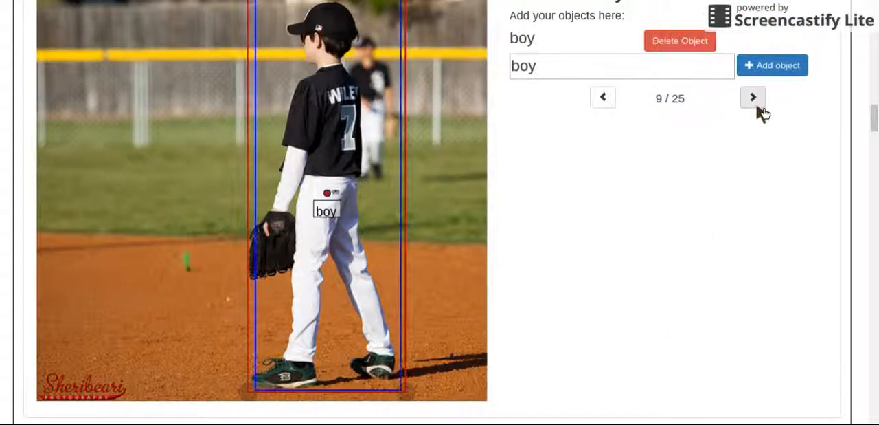
Advance to image 10 and add a "wire" object boxed over the thick black cable.
left_click(753, 96)
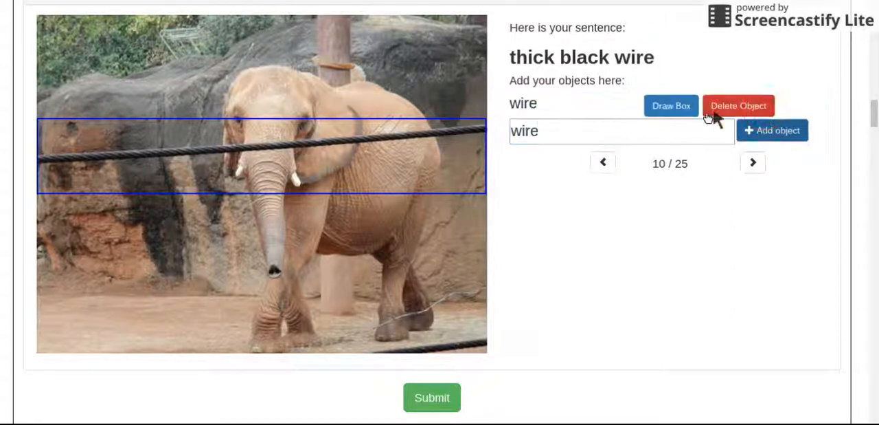
left_click(670, 106)
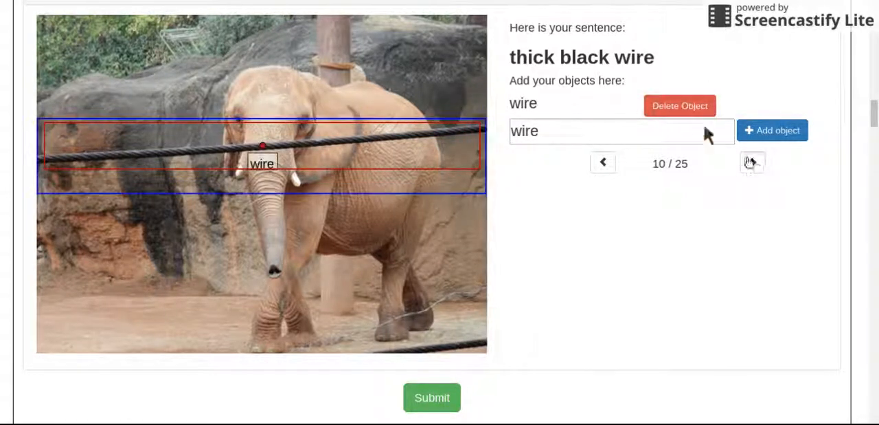
Advance to image 11, add "cat" and save a box around the cat in the flower pot.
left_click(753, 162)
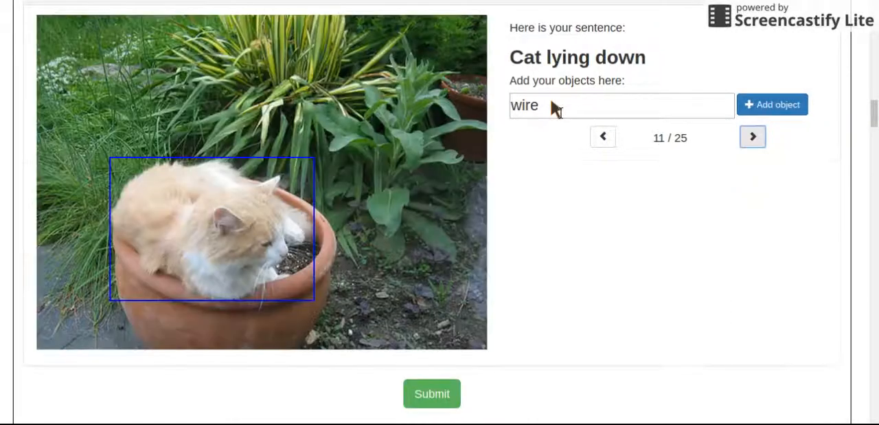
type("cat")
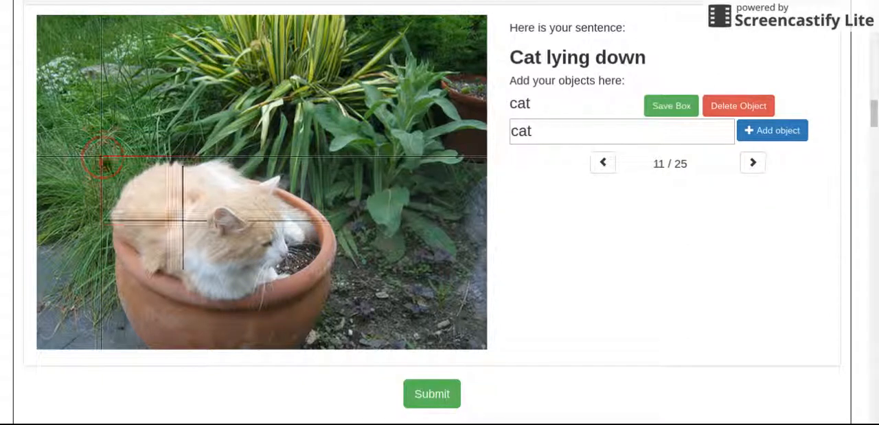
left_click_drag(103, 160, 305, 302)
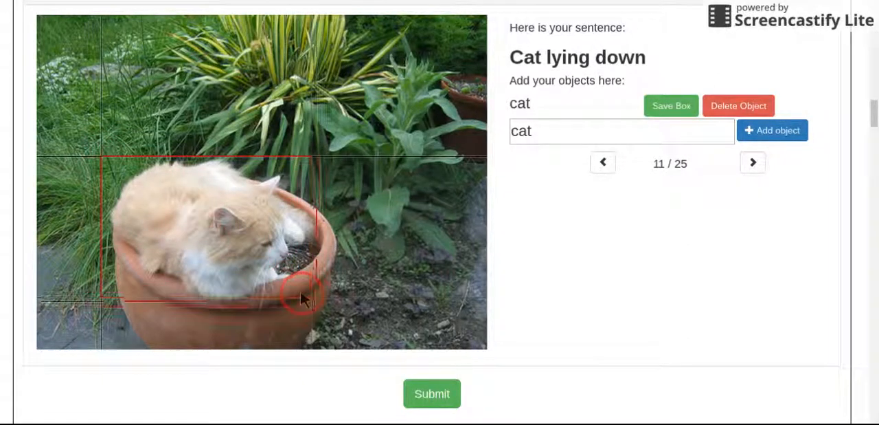
left_click(671, 105)
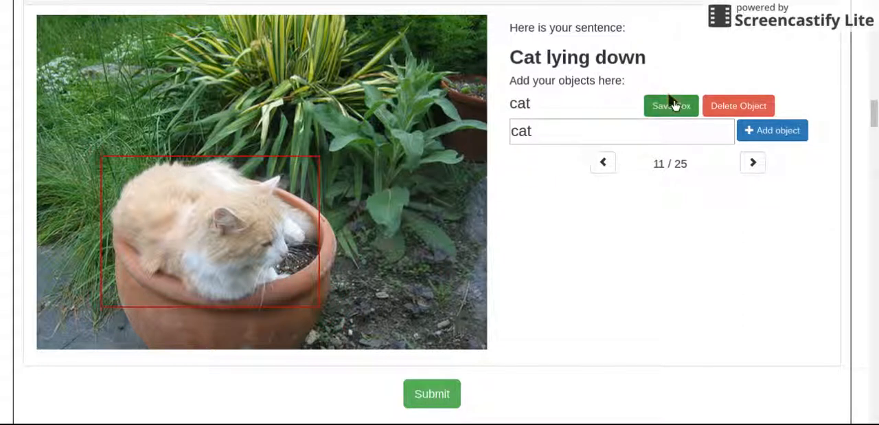
Advance to image 12, add "bus", save a box around the long white bus, and continue.
left_click(753, 162)
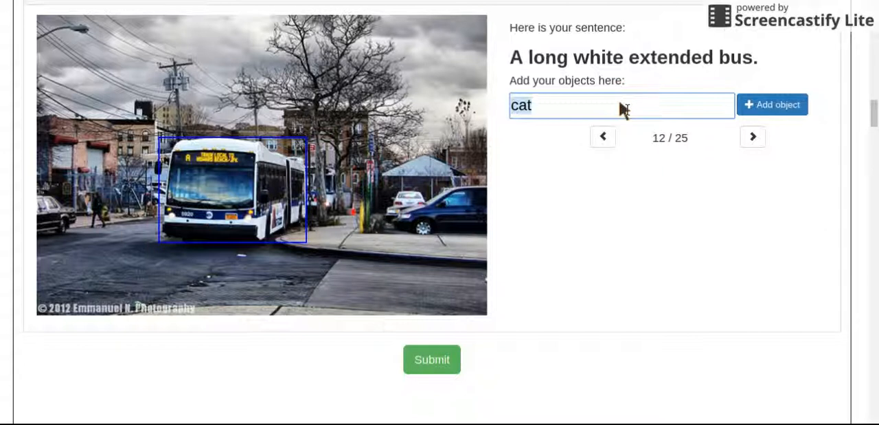
type("bus")
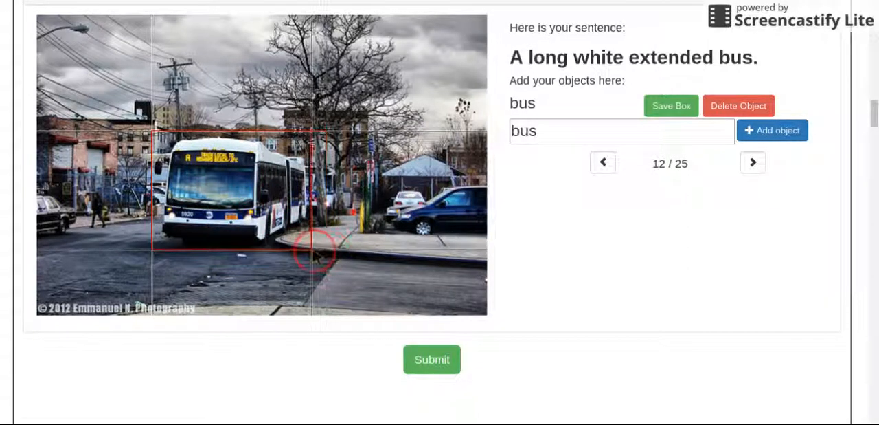
left_click(670, 105)
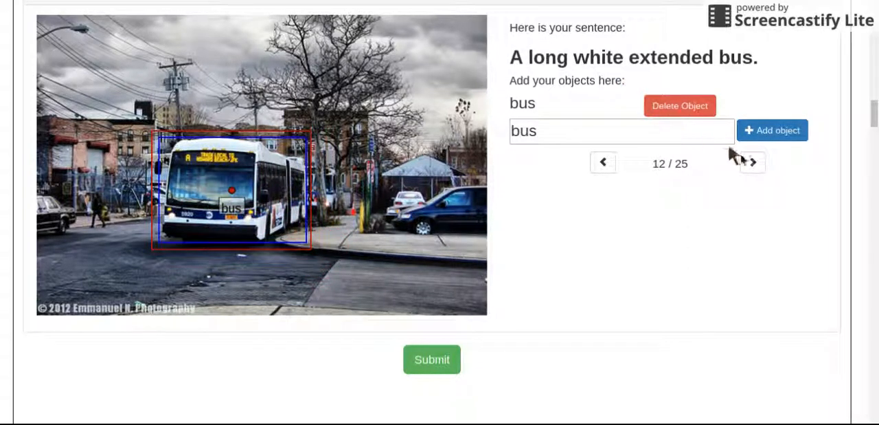
left_click(753, 162)
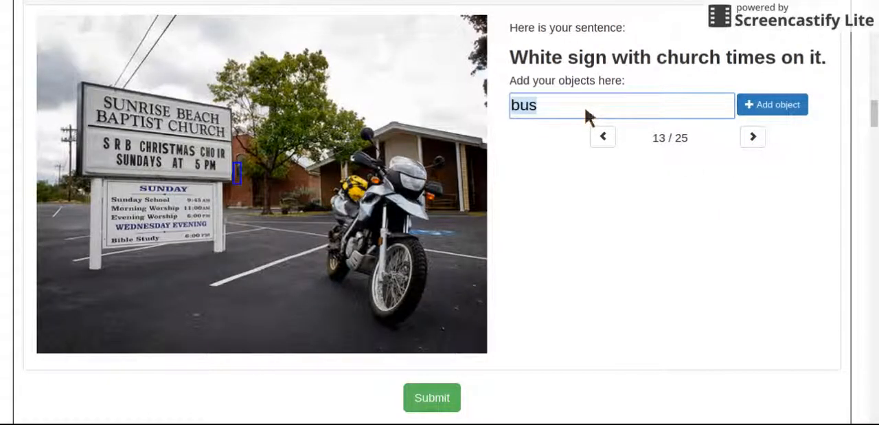
Add "sign" and "church" as objects to label on image 13.
type("sign")
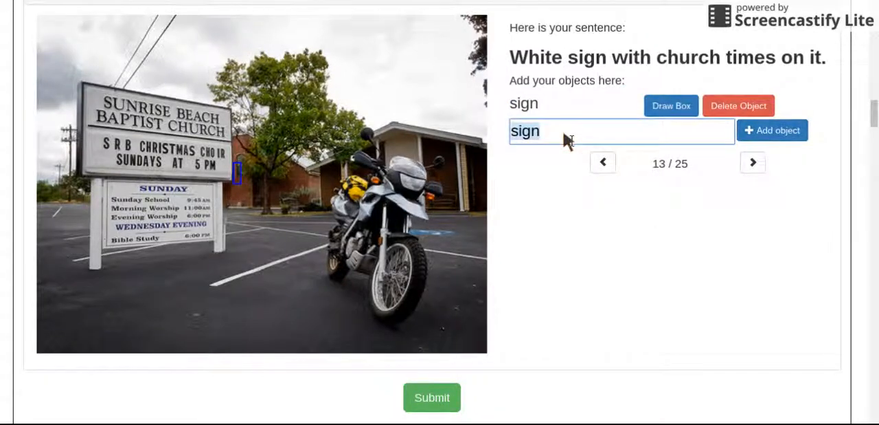
type("church")
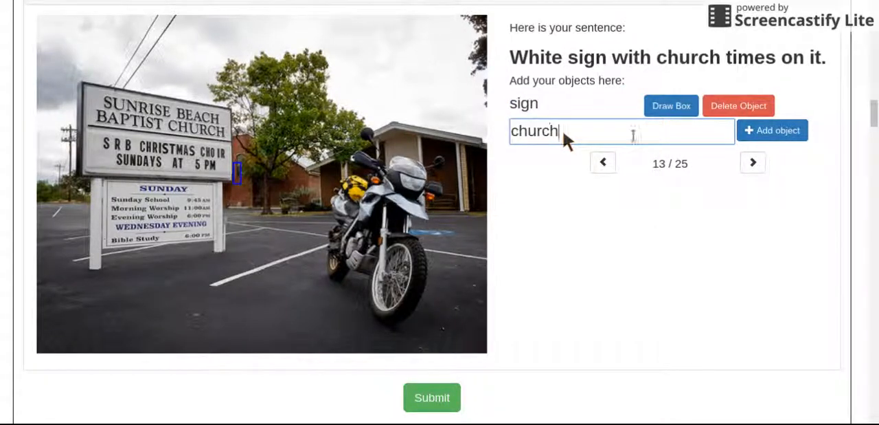
left_click(773, 129)
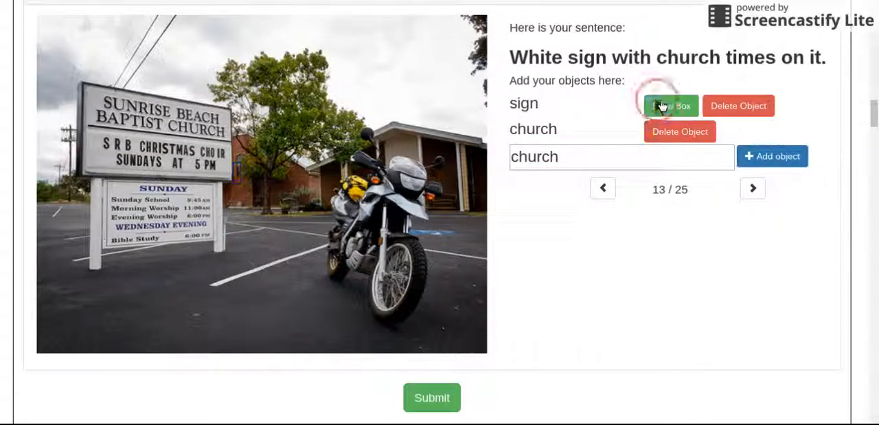
Save a box around the white church sign and another around the church building.
left_click(671, 106)
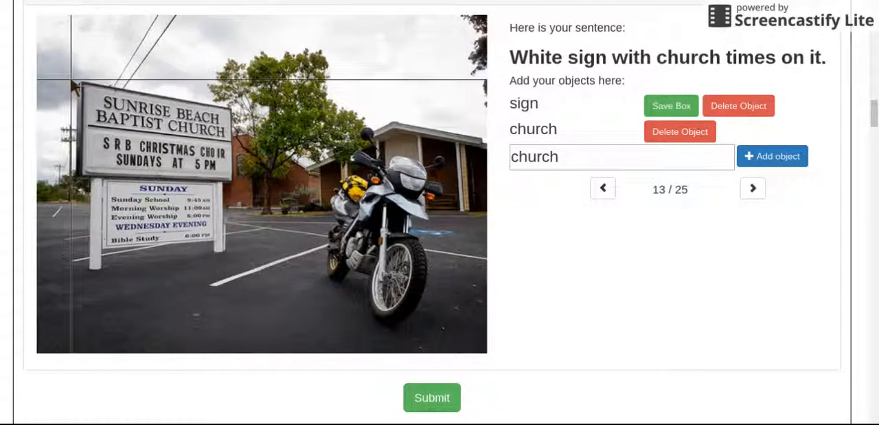
left_click_drag(67, 81, 256, 268)
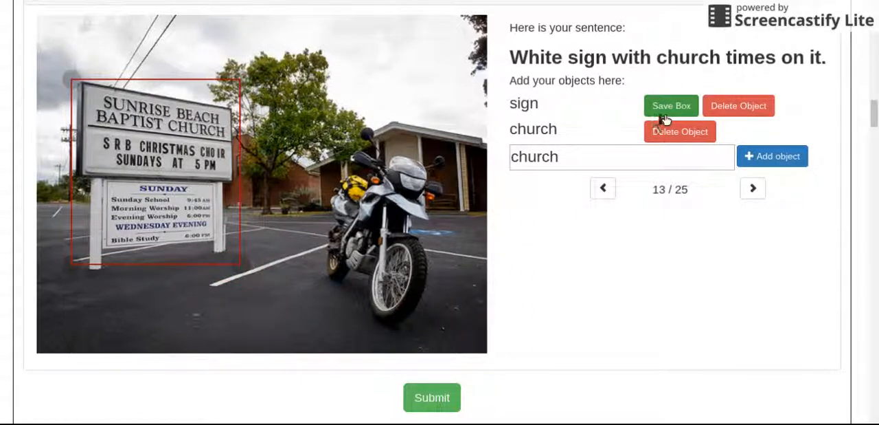
left_click(671, 104)
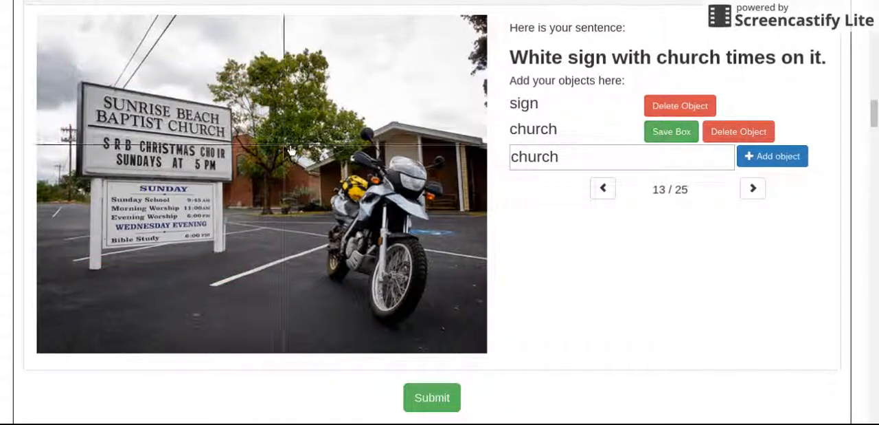
left_click(309, 103)
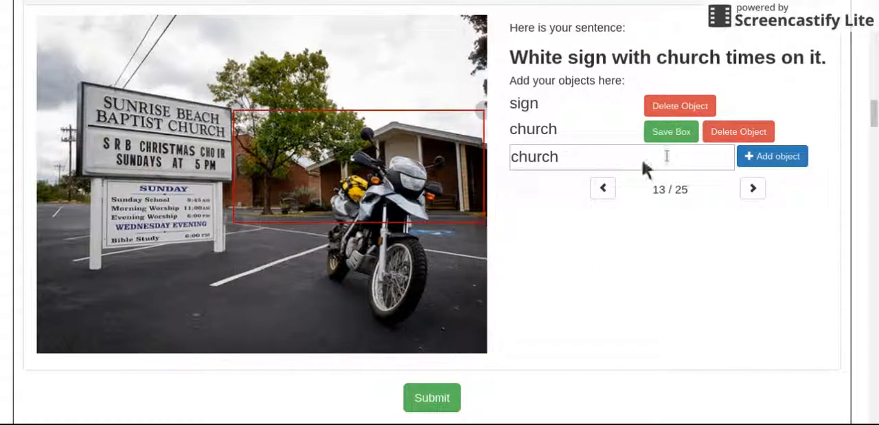
left_click(753, 187)
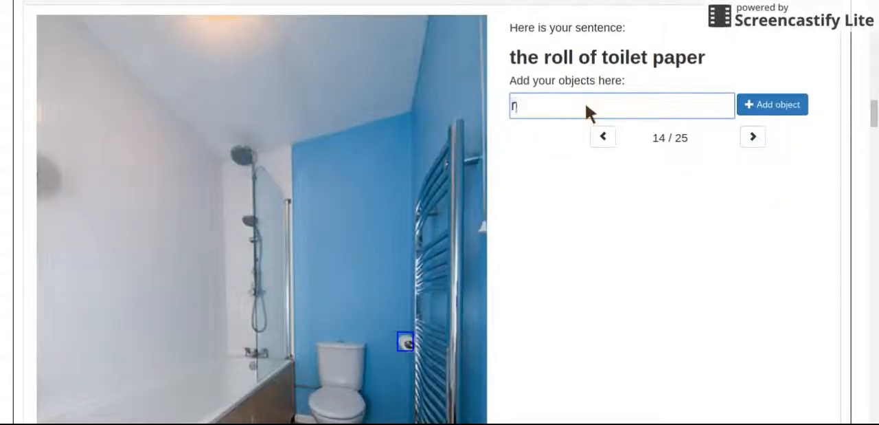
Add "roll", "toilet" and "paper" as objects for the bathroom image.
type("roll")
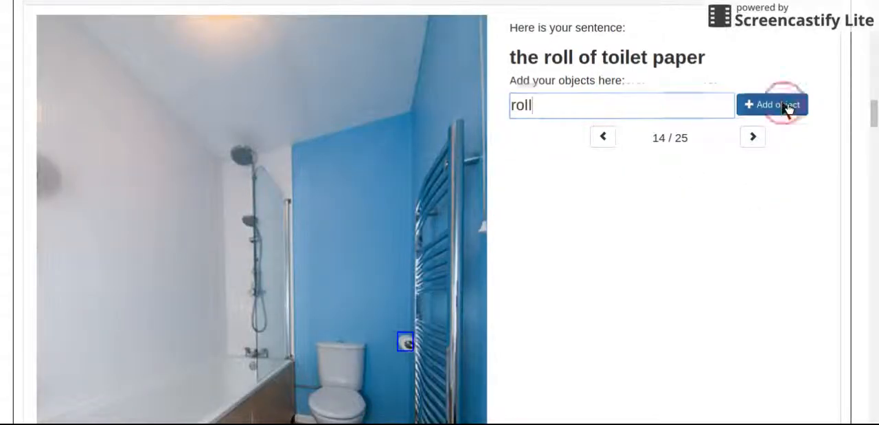
left_click(773, 105)
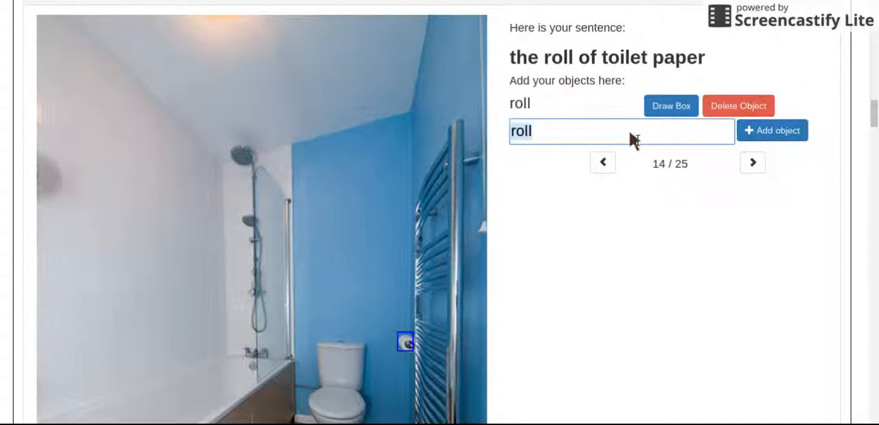
type("toilet")
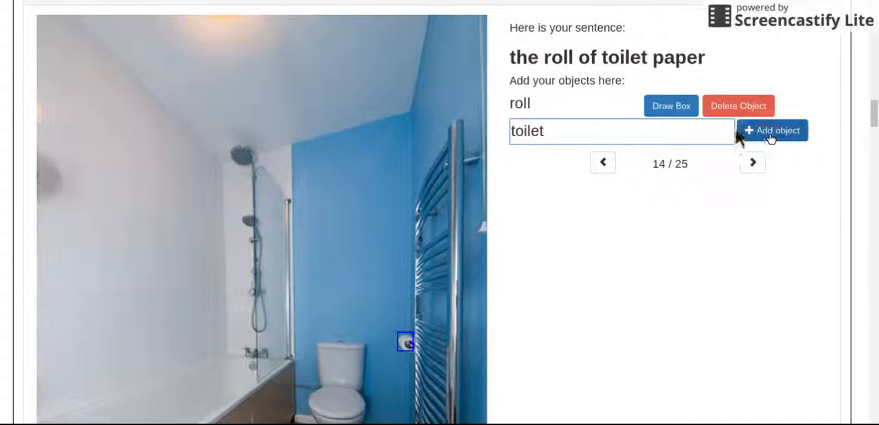
left_click(772, 129)
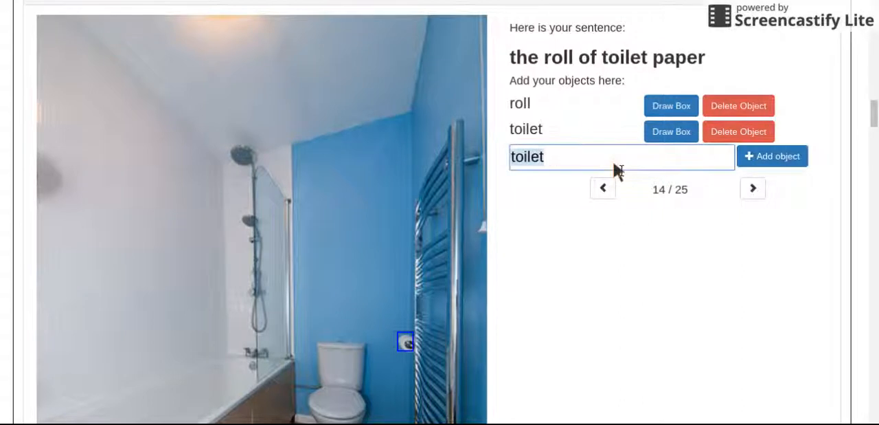
left_click(772, 155)
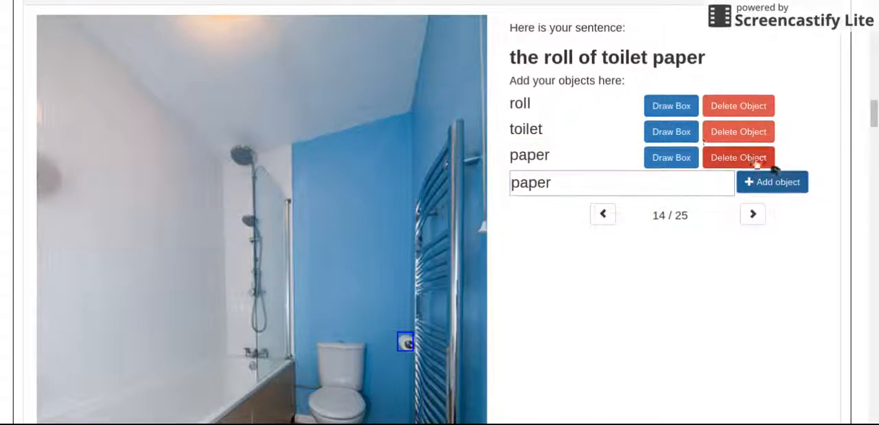
Save a box around the toilet and another around the toilet-paper holder.
left_click(671, 104)
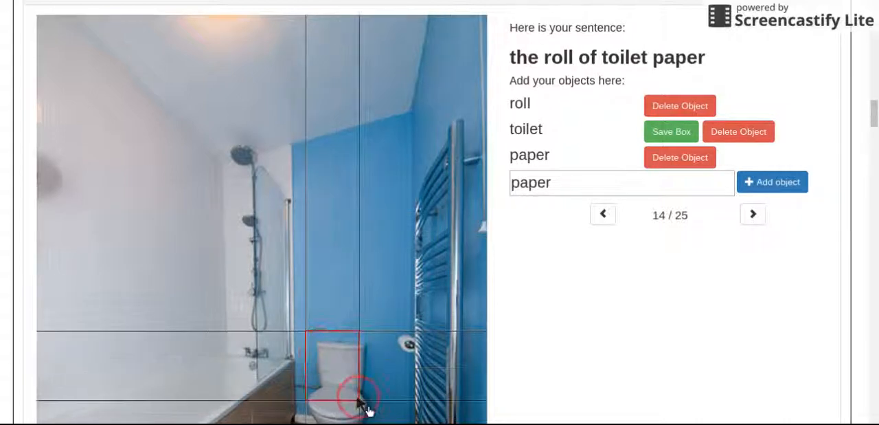
scroll("down", 3)
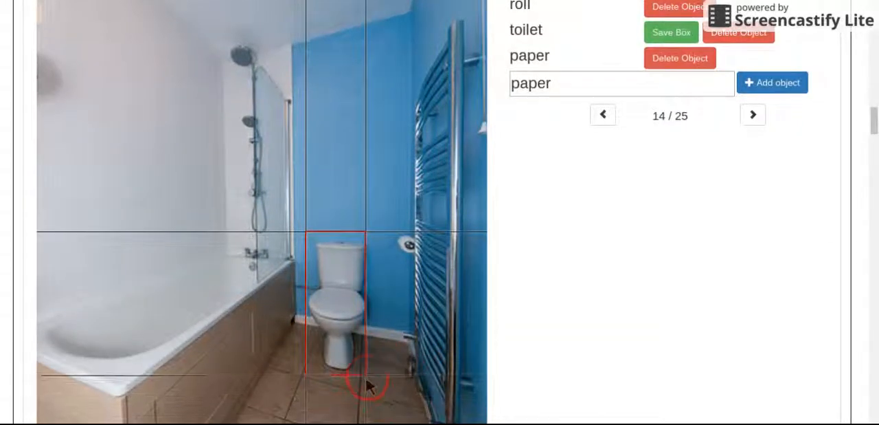
left_click(671, 33)
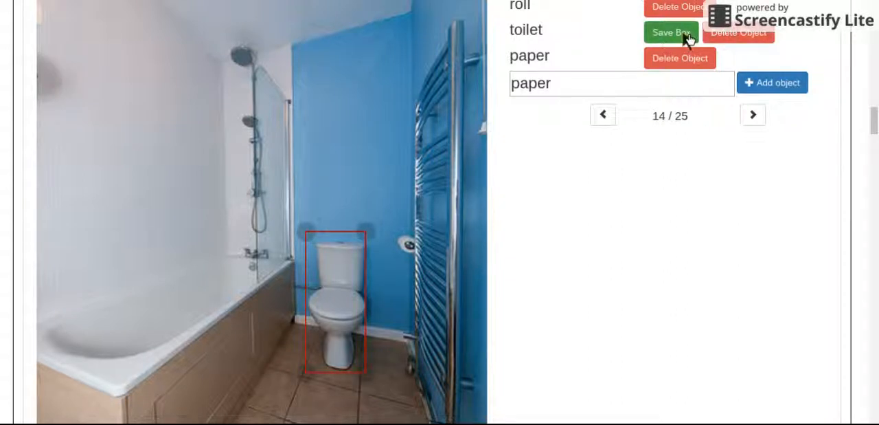
left_click(671, 33)
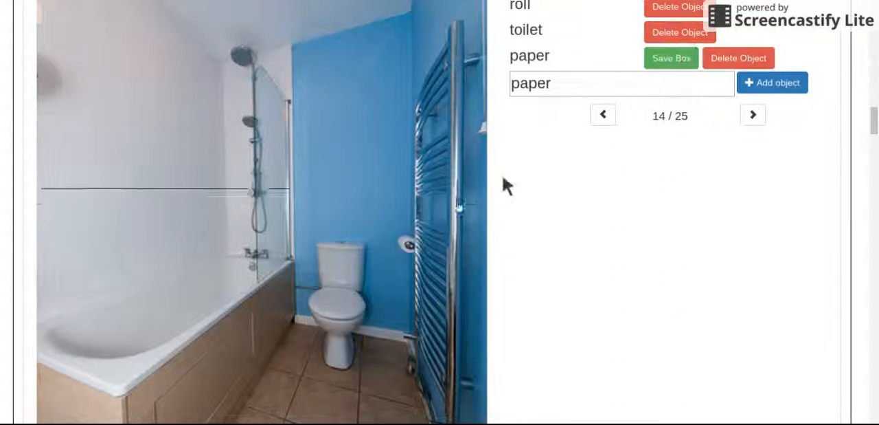
left_click(404, 239)
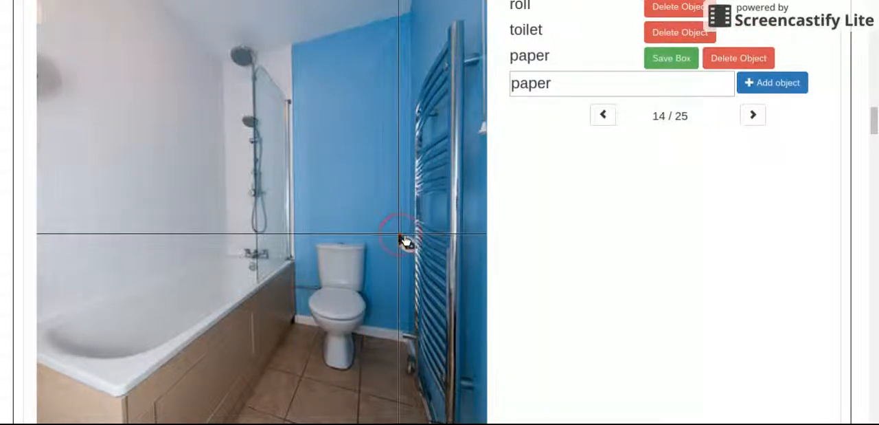
left_click(405, 242)
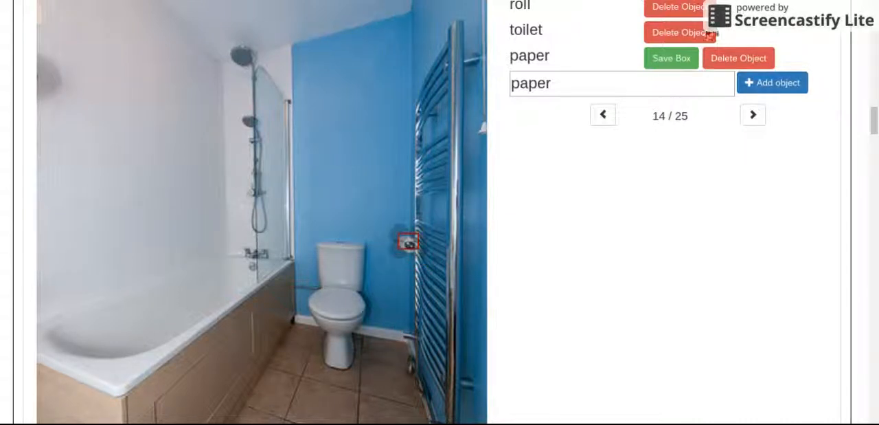
left_click(753, 116)
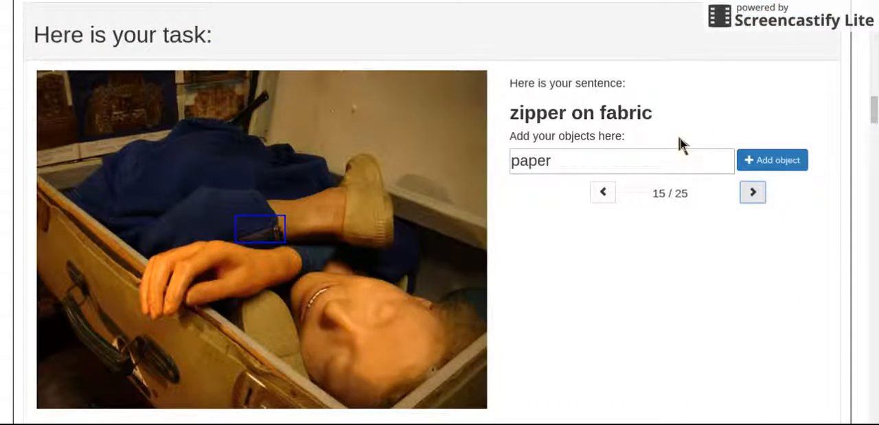
Add "zipper" and "fabric" as objects for image 15.
type("zi")
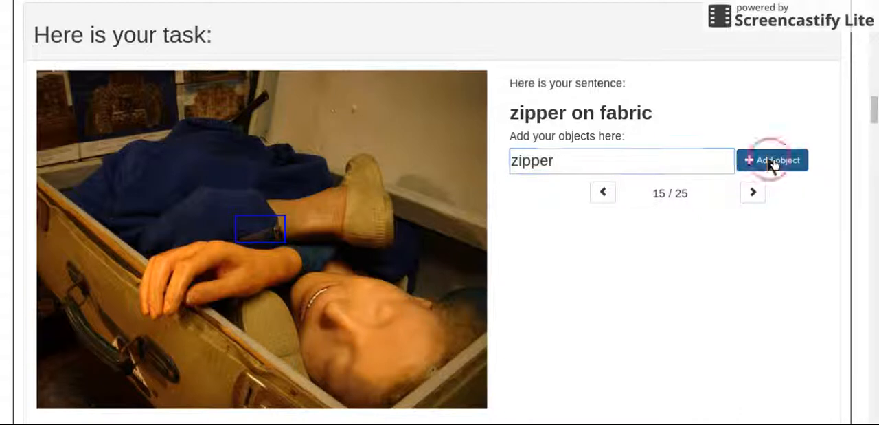
left_click(772, 159)
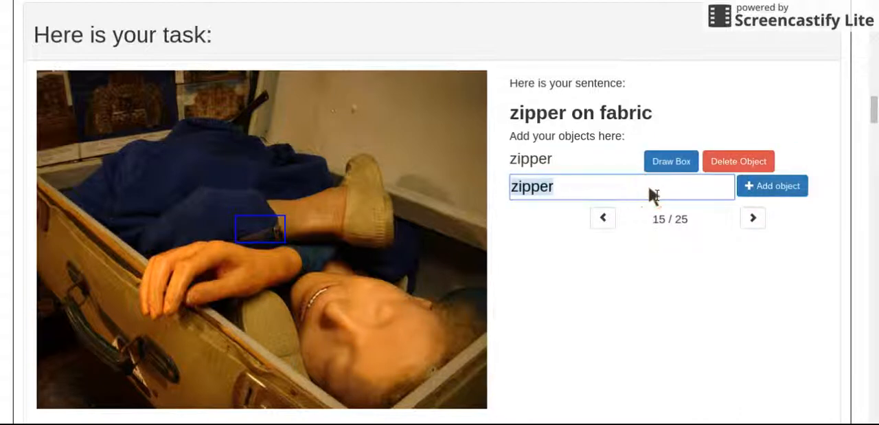
left_click(772, 185)
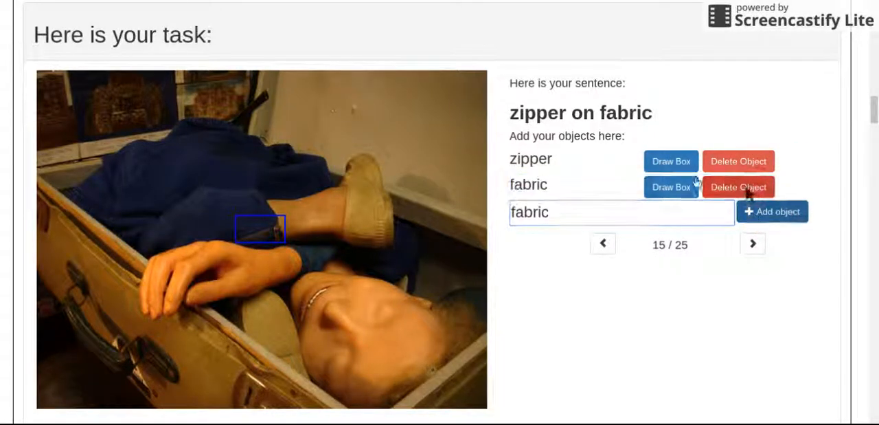
Draw and save the fabric box over the blue clothing.
left_click(671, 161)
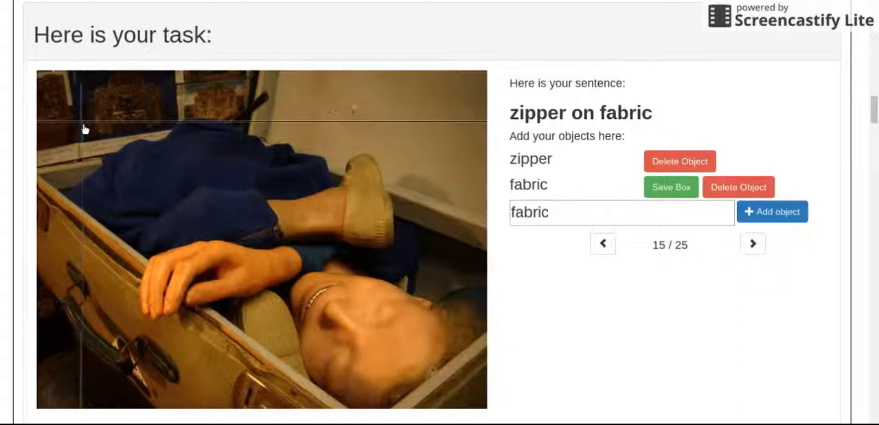
left_click_drag(82, 121, 260, 236)
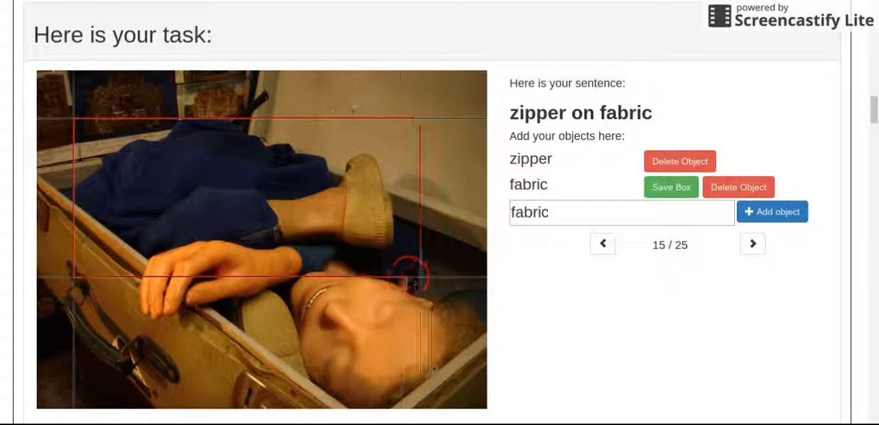
left_click(670, 187)
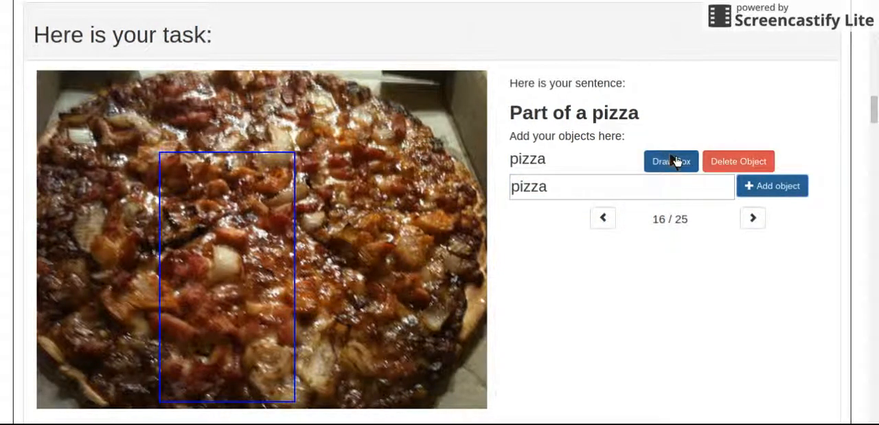
Draw a box covering the whole pizza, save it and advance to image 17.
left_click(671, 161)
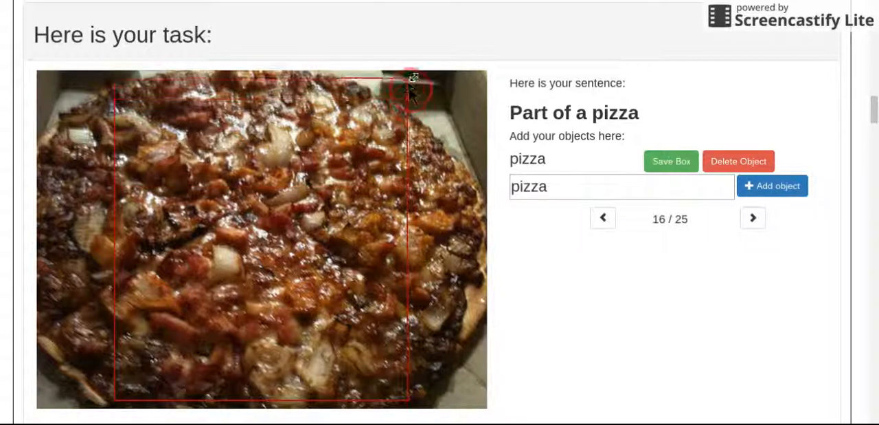
left_click_drag(412, 77, 412, 404)
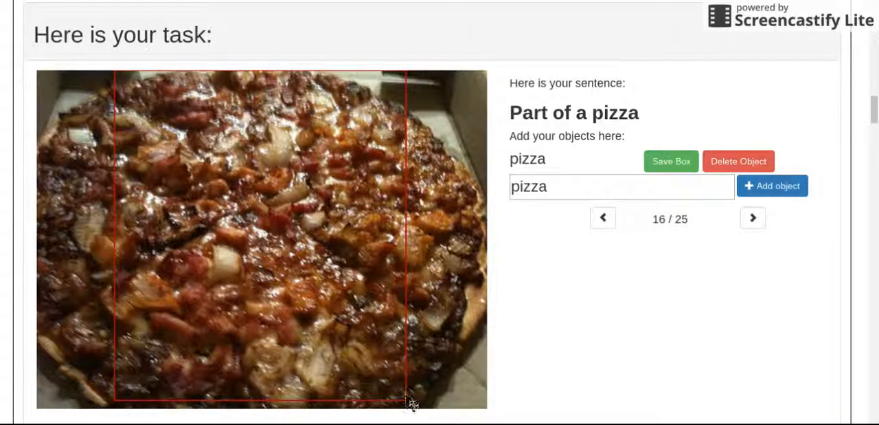
left_click_drag(410, 404, 481, 397)
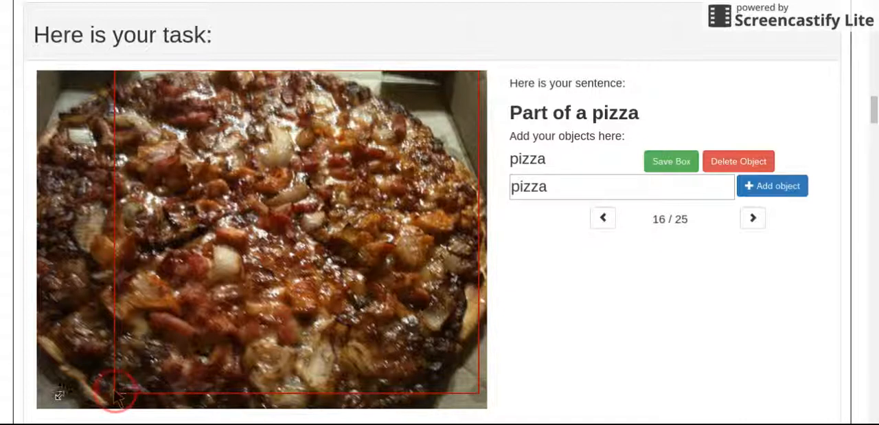
left_click(670, 161)
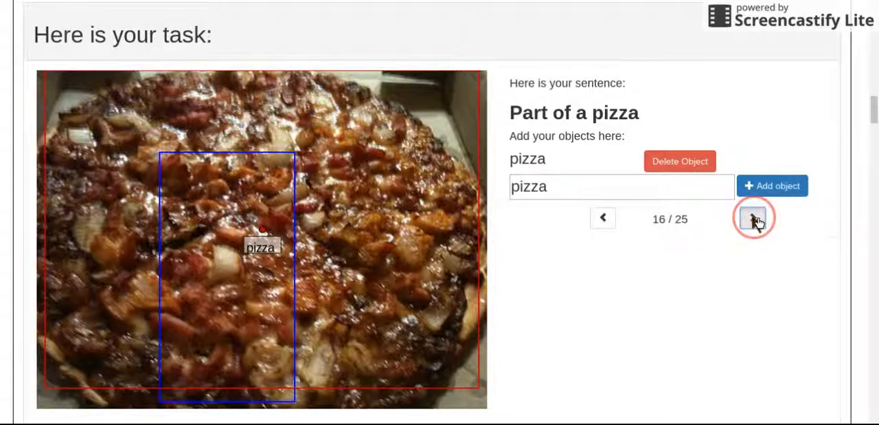
left_click(753, 217)
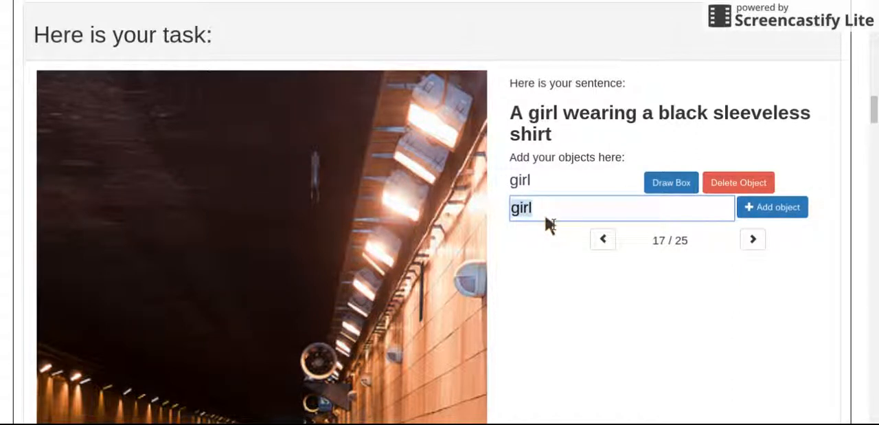
Add "shirt" as a second object alongside "girl" for image 17.
type("shirt")
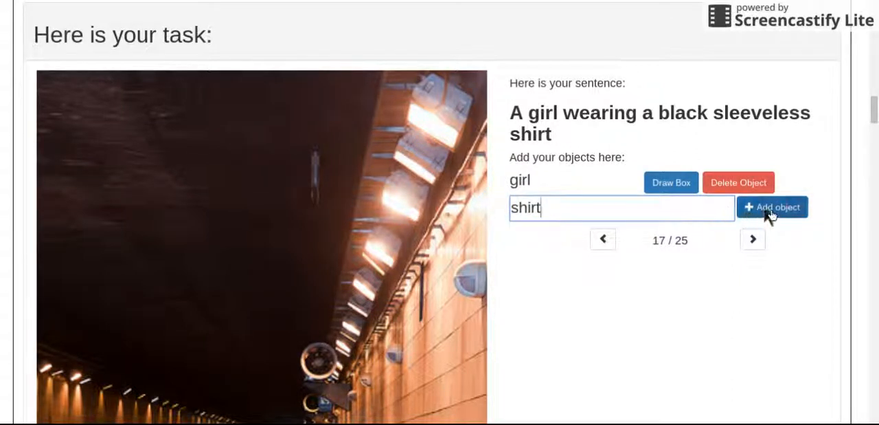
left_click(772, 206)
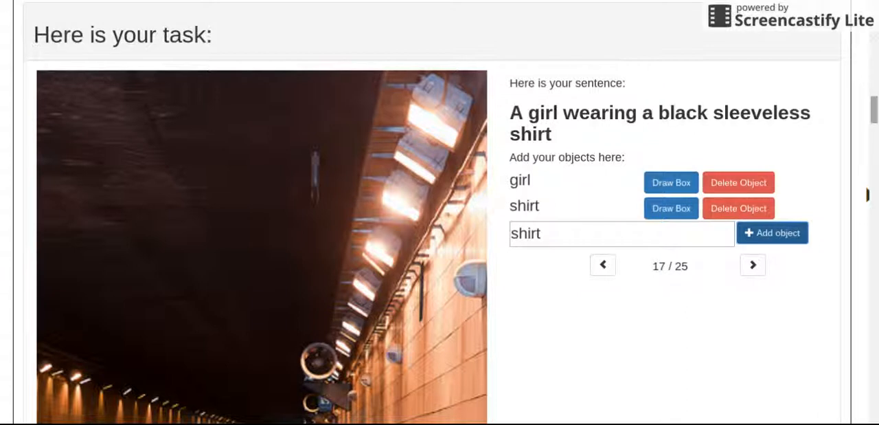
scroll("down", 3)
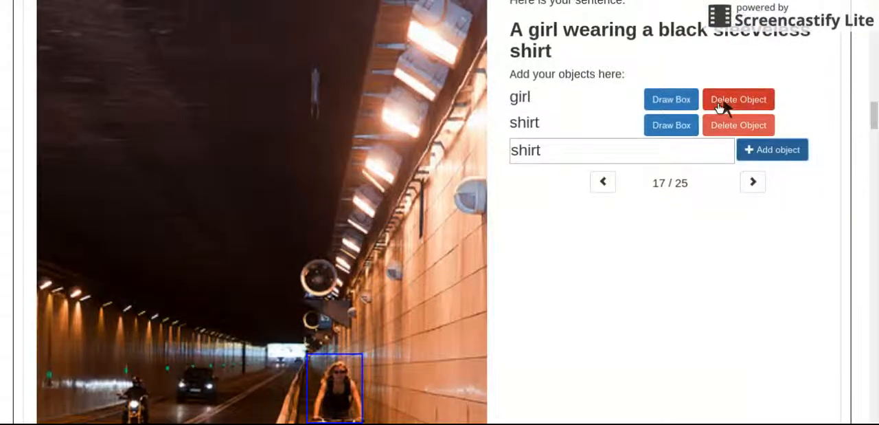
Draw and save boxes on the cyclist in the tunnel for girl and shirt.
left_click(671, 99)
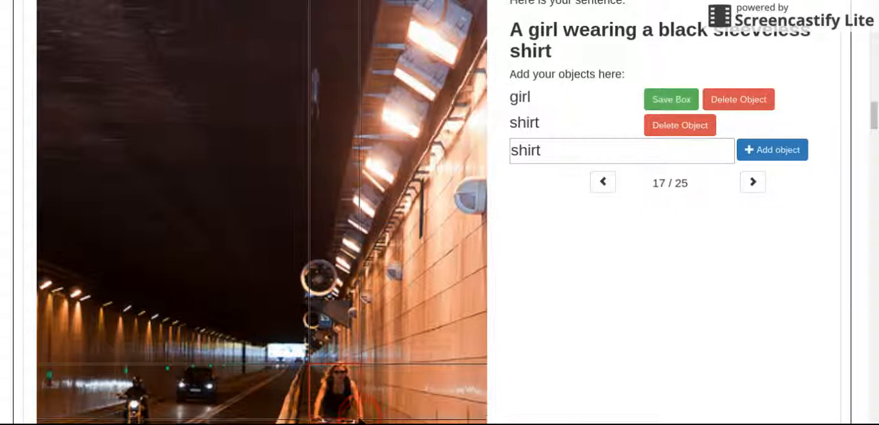
scroll("down", 3)
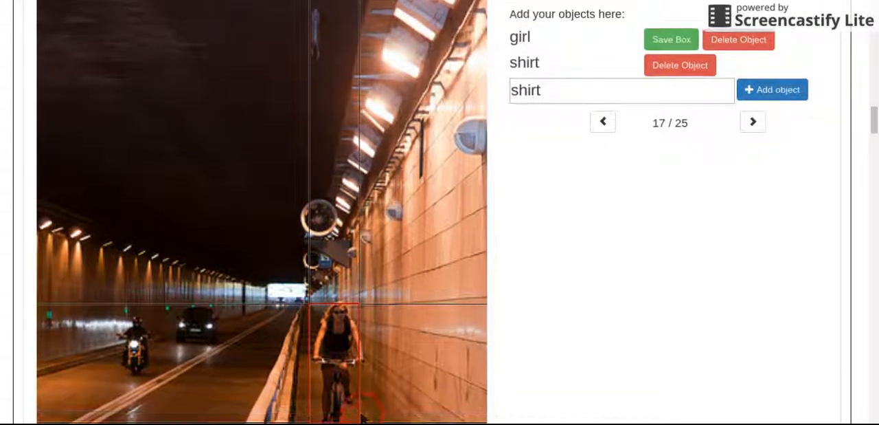
scroll("down", 3)
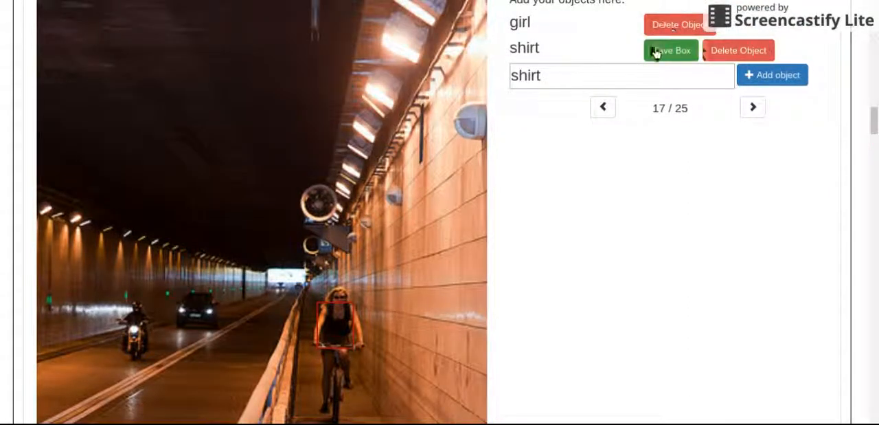
left_click(670, 50)
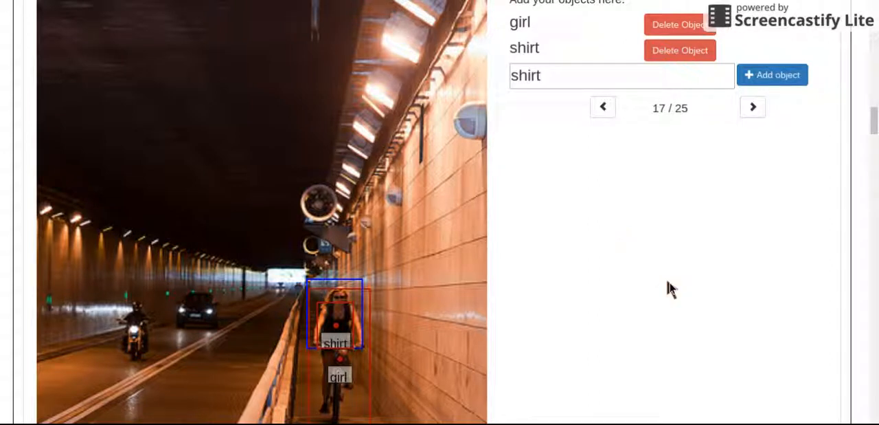
mouse_move(775, 368)
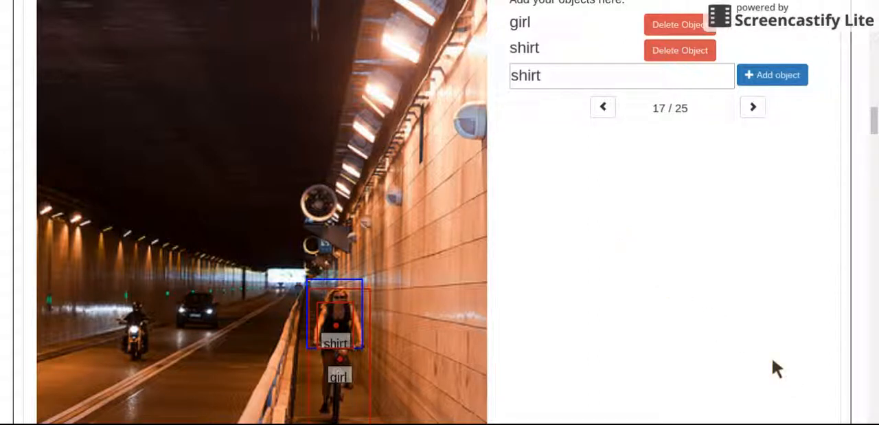